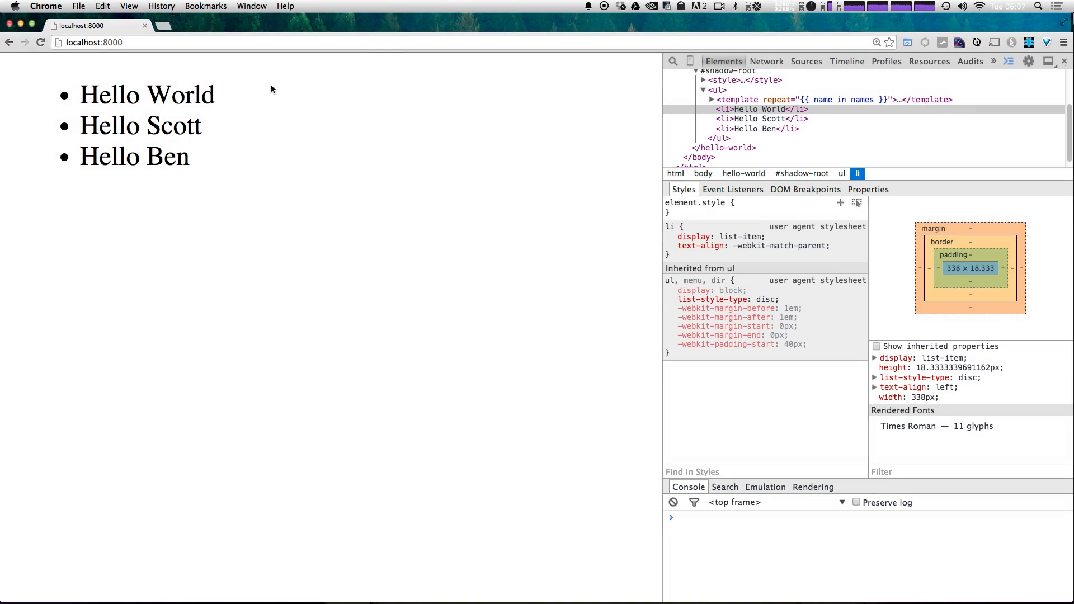
{"action": "mouse_move", "coordinate": [240, 90]}
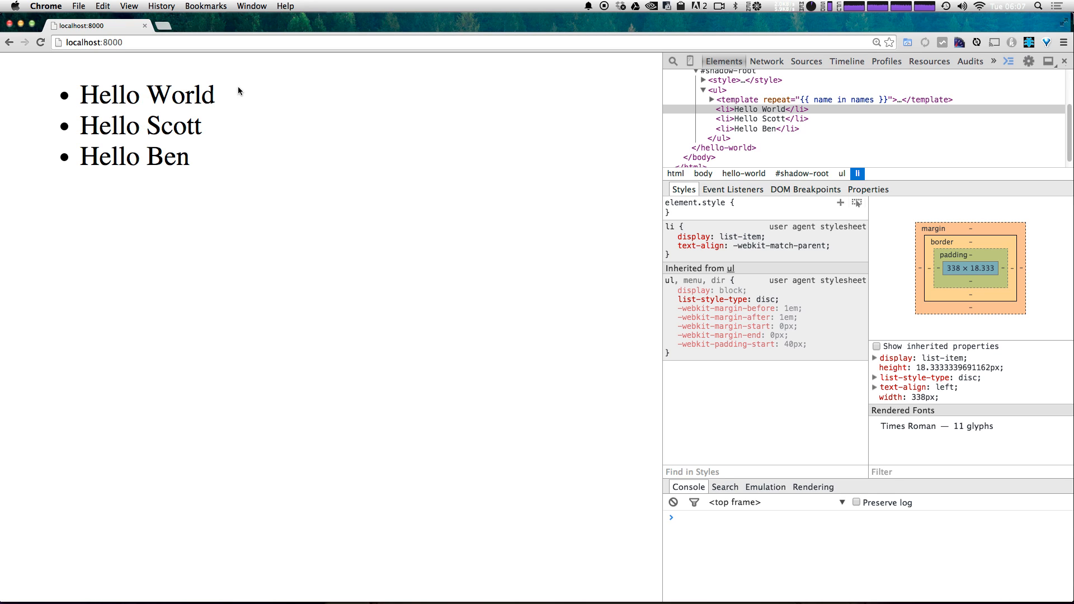
{"action": "mouse_move", "coordinate": [253, 88]}
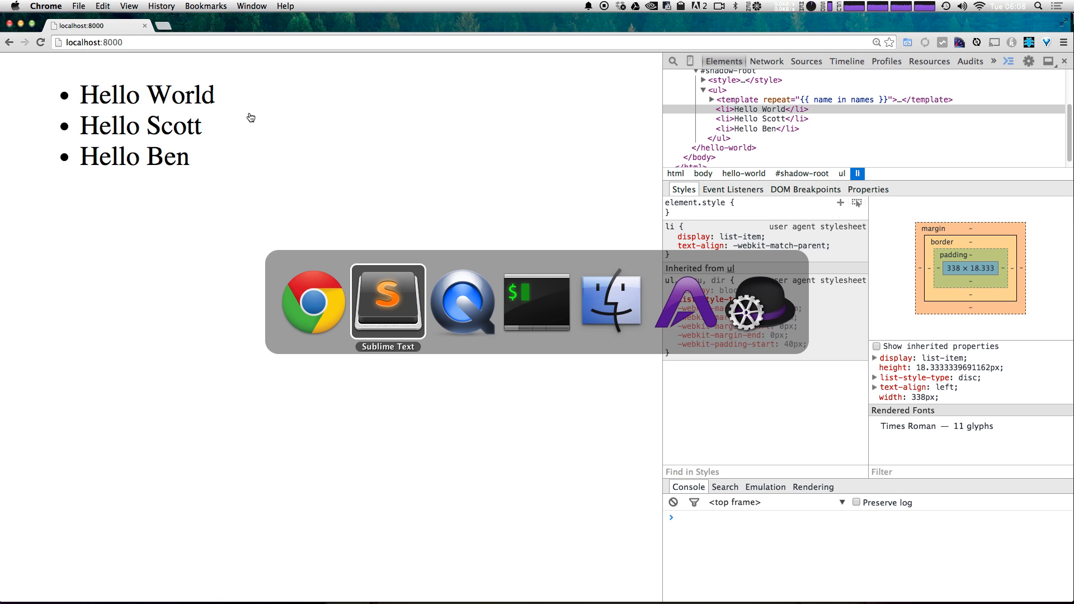
Replace the repeating list template with a single h1 reading Hello {{name}}.
{"action": "left_click", "coordinate": [387, 302]}
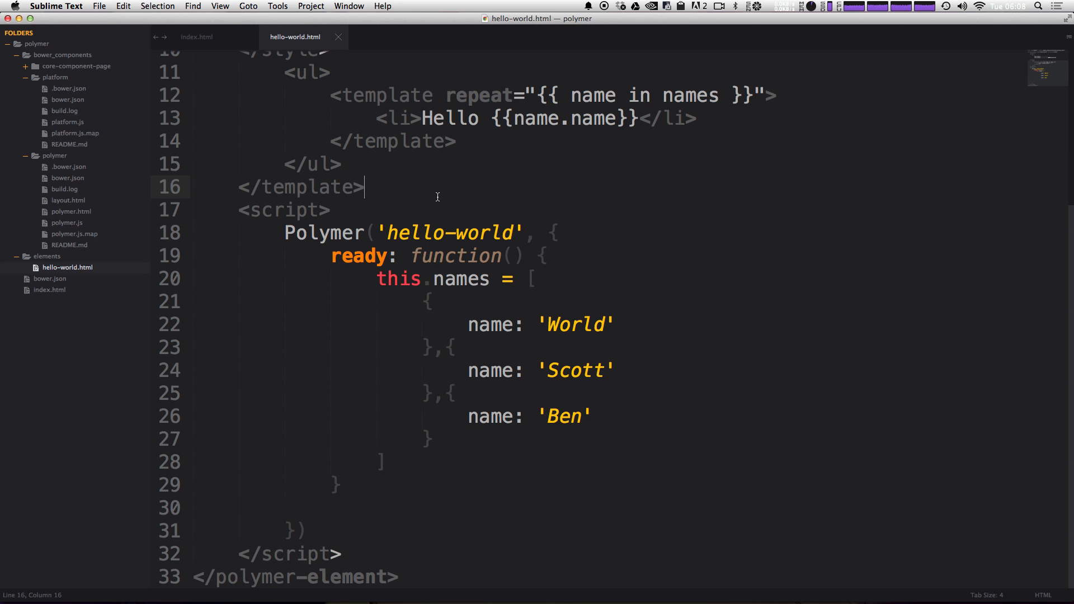
{"action": "mouse_move", "coordinate": [462, 238]}
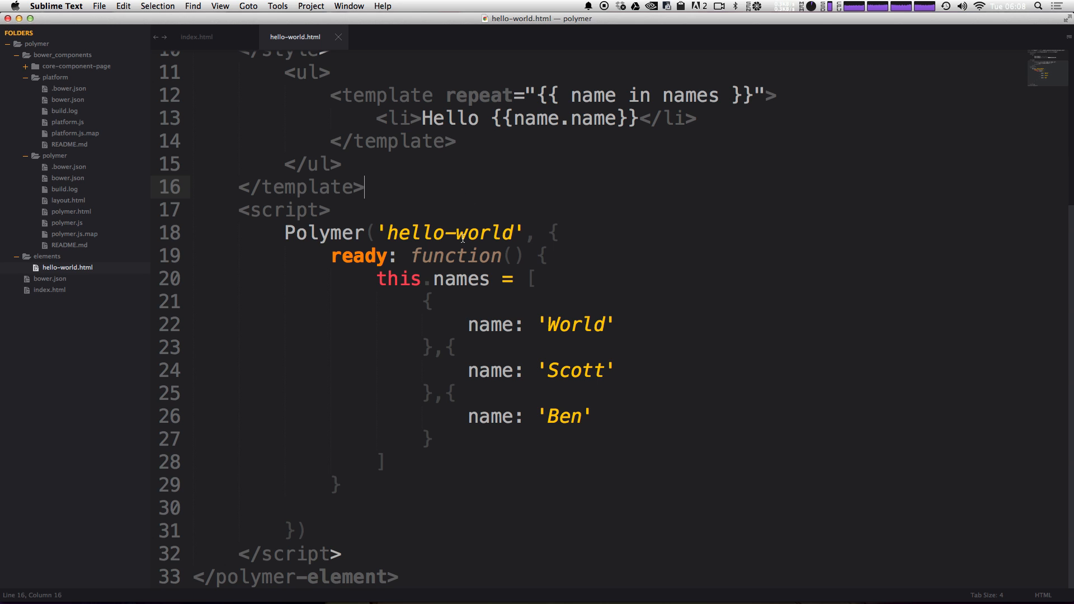
{"action": "mouse_move", "coordinate": [811, 102]}
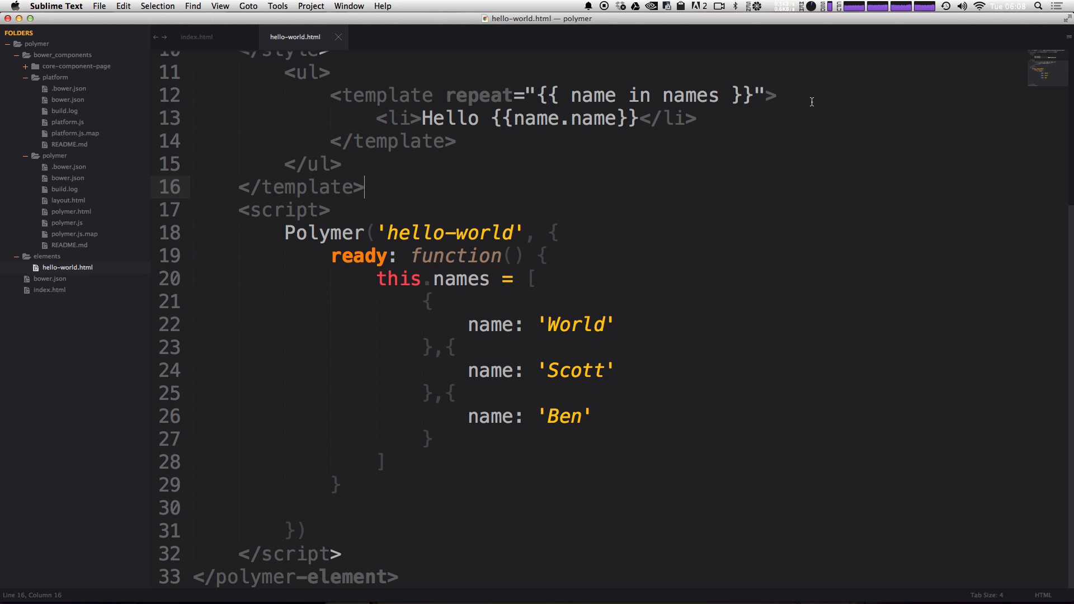
{"action": "left_click", "coordinate": [776, 94]}
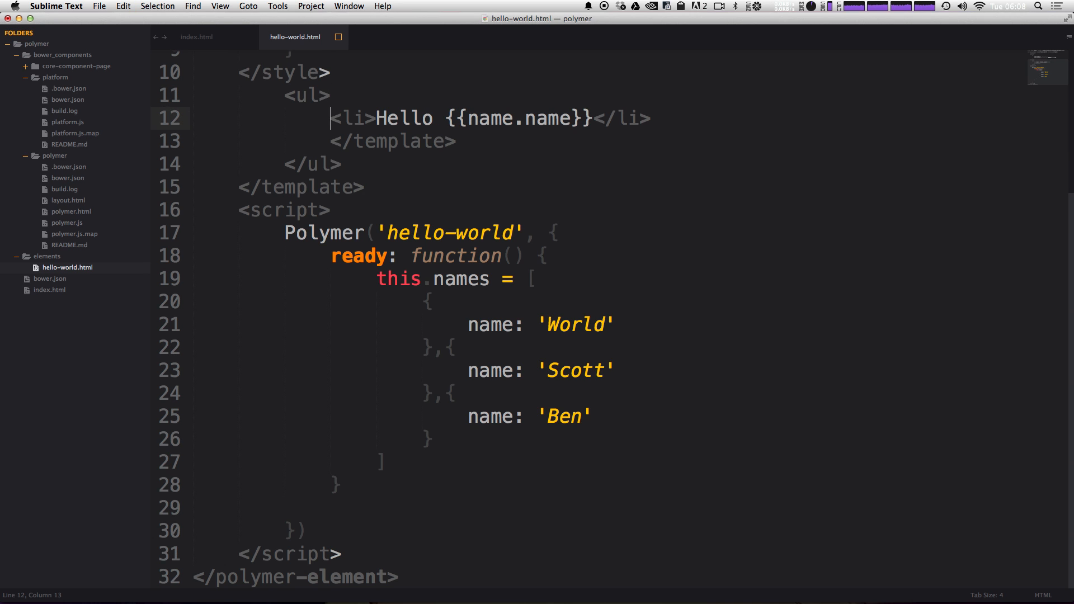
{"action": "type", "text": "h1"}
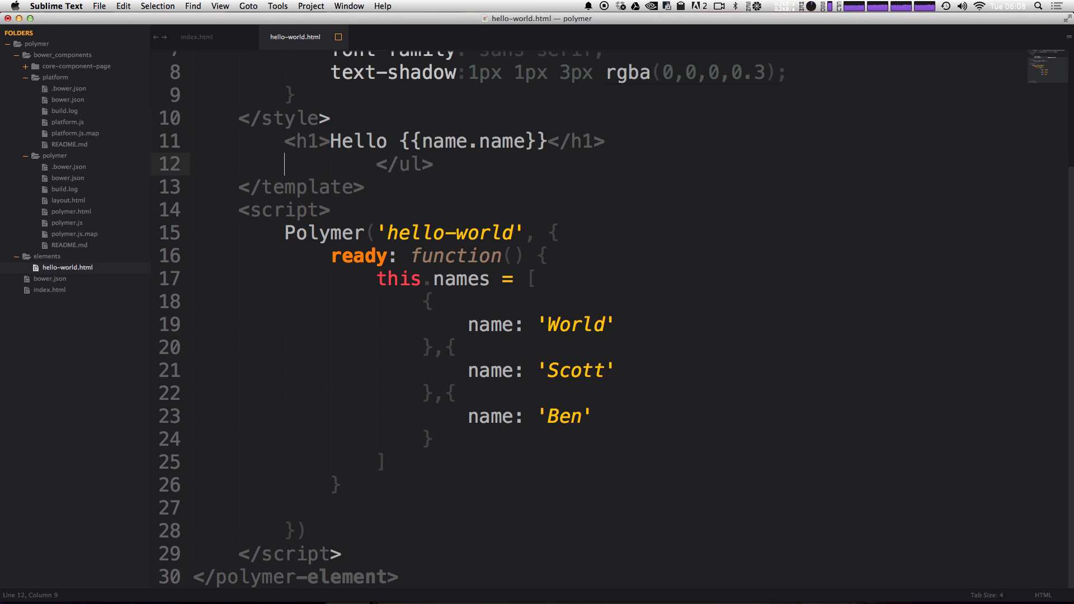
{"action": "key", "text": "backspace"}
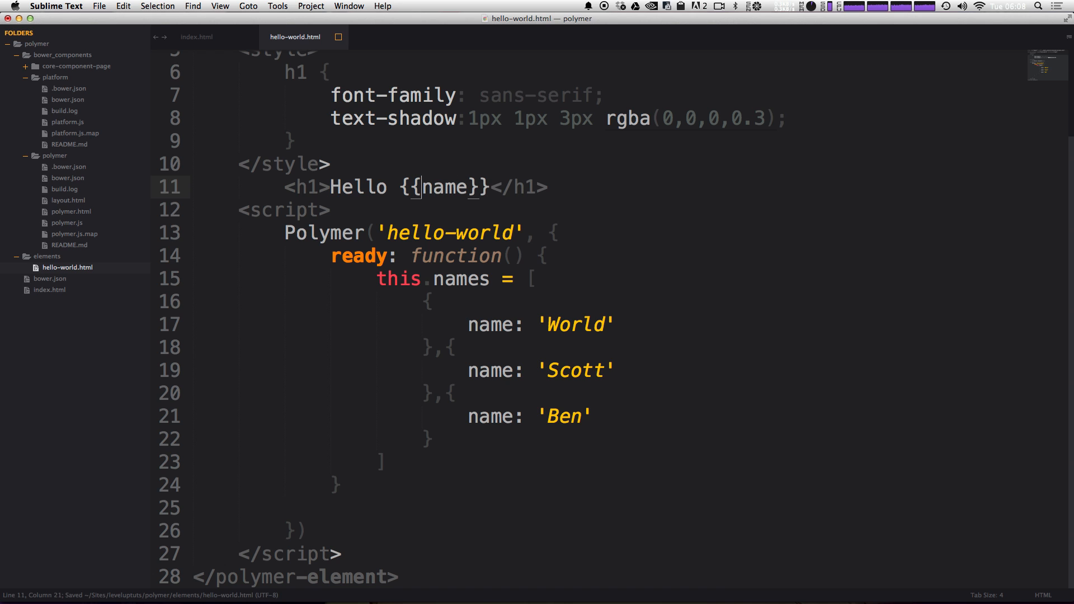
Replace the names array in the ready function with this.name = "World".
{"action": "double_click", "coordinate": [446, 187]}
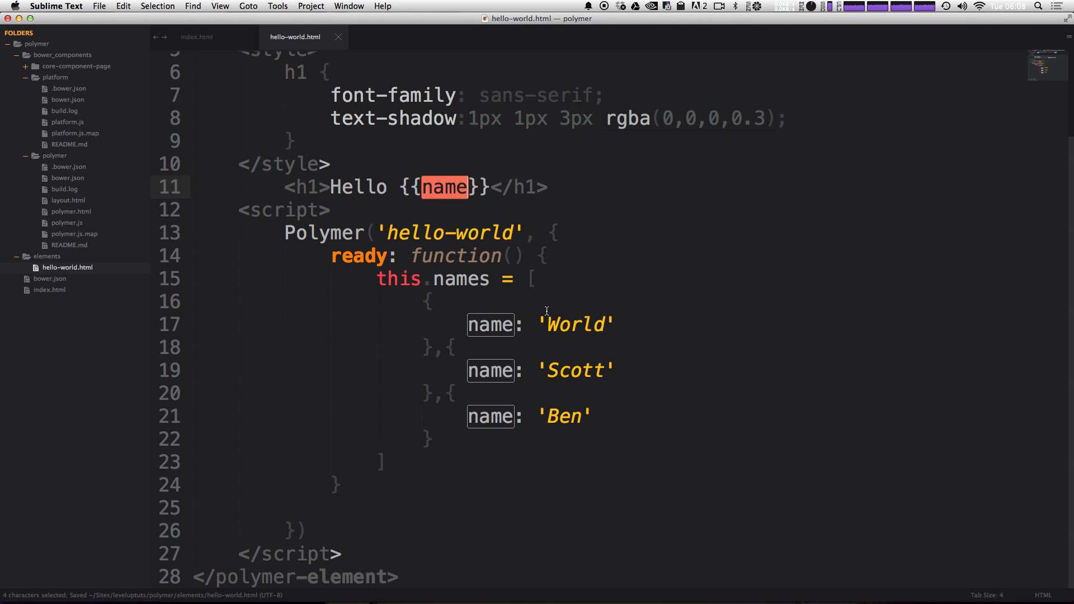
{"action": "mouse_move", "coordinate": [455, 439]}
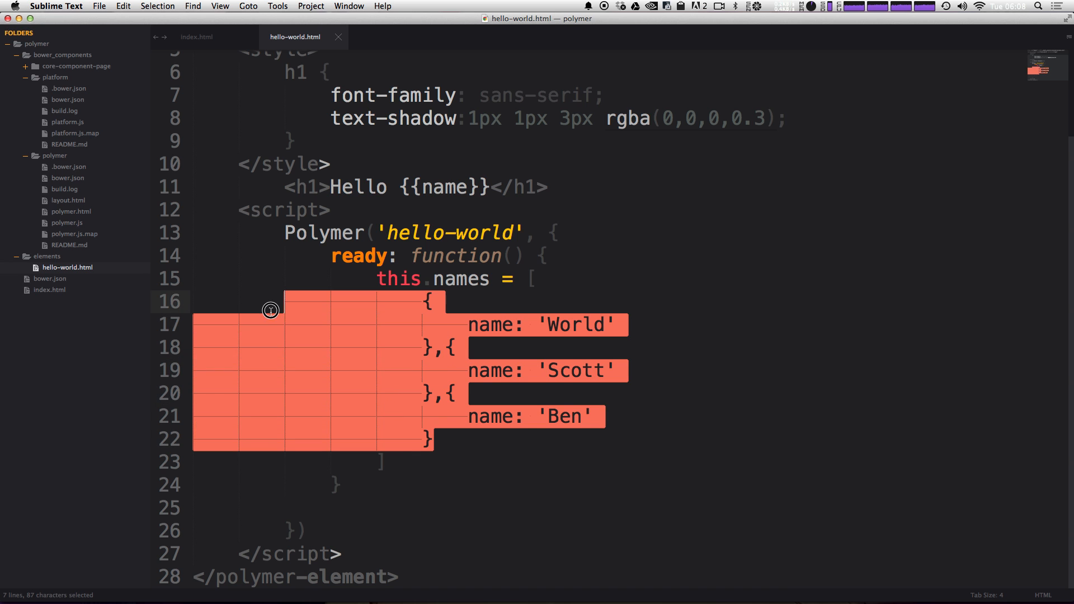
{"action": "key", "text": "delete"}
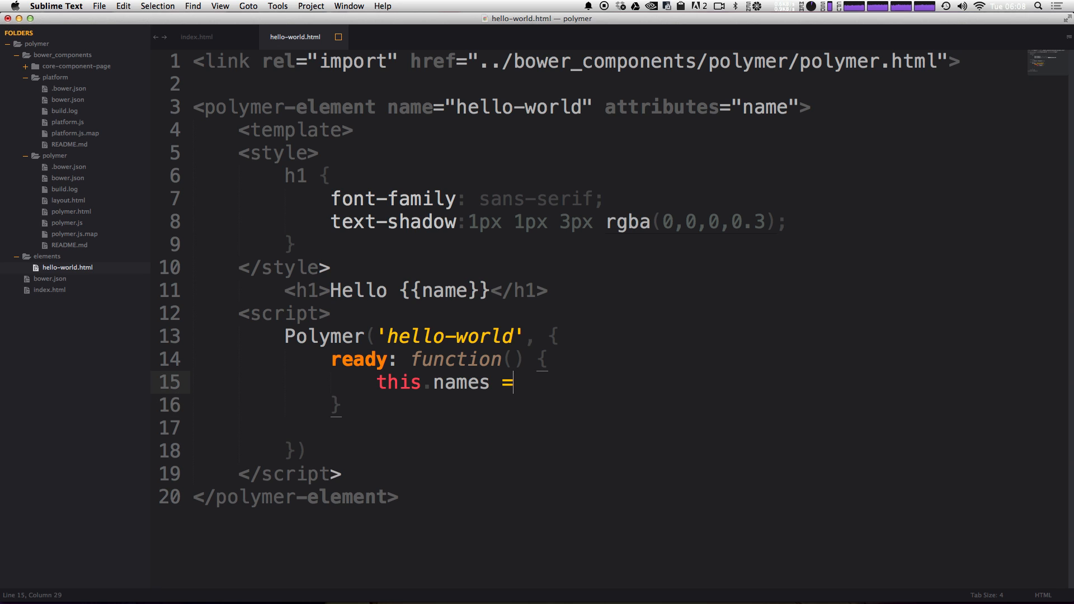
{"action": "key", "text": "backspace"}
{"action": "type", "text": " \""}
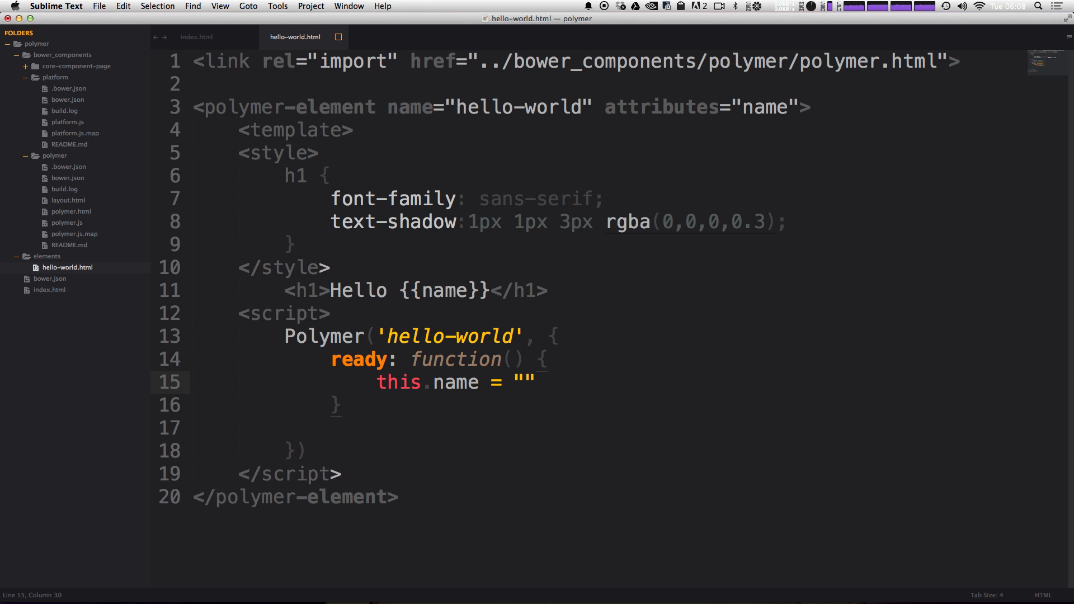
{"action": "type", "text": "World"}
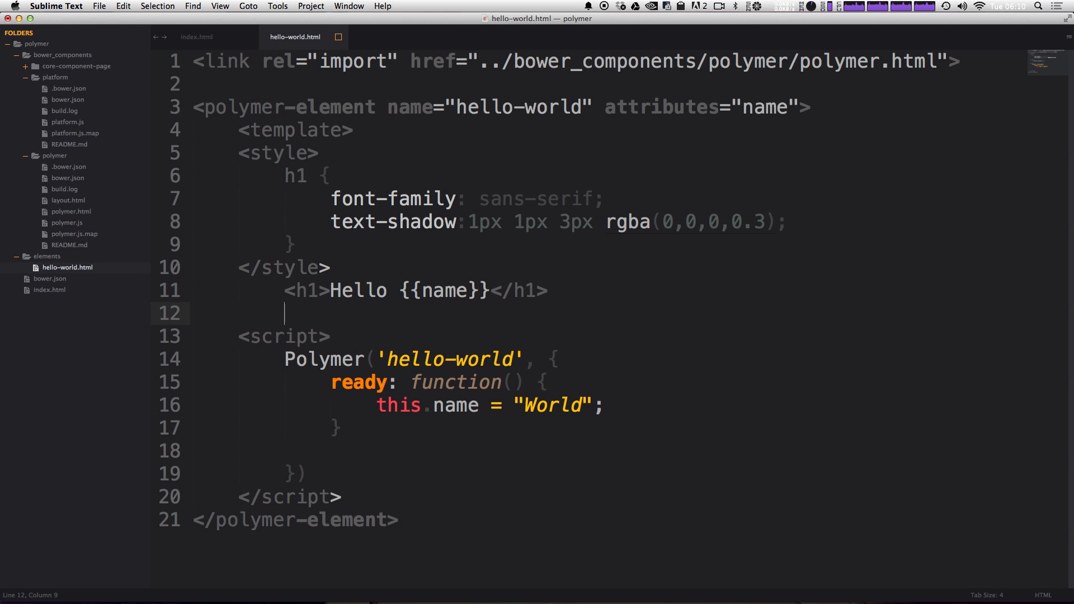
Add the closing </template> tag after the heading.
{"action": "type", "text": ","}
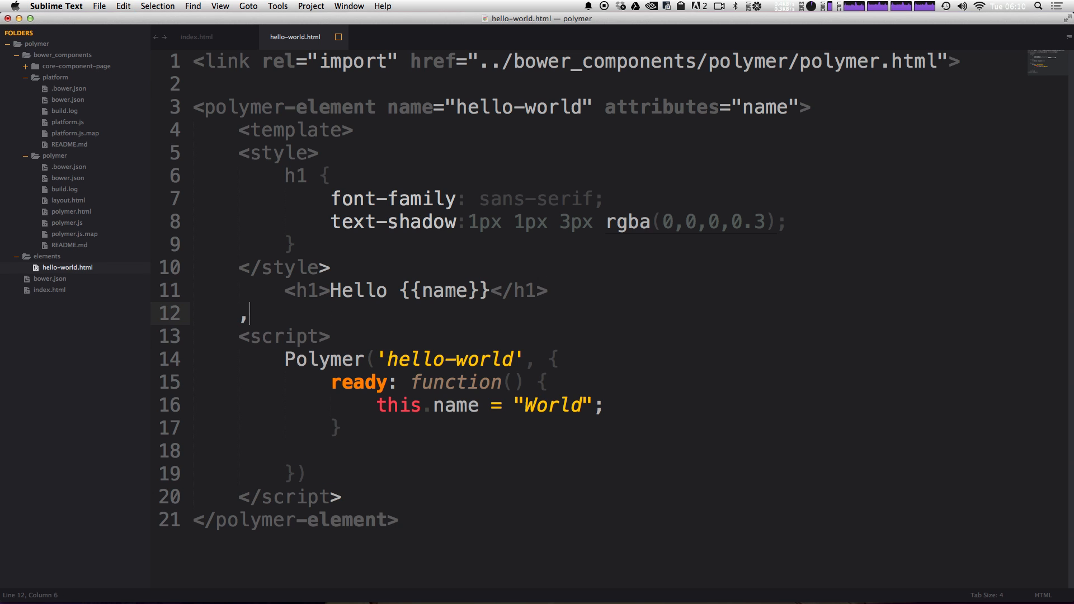
{"action": "type", "text": "</"}
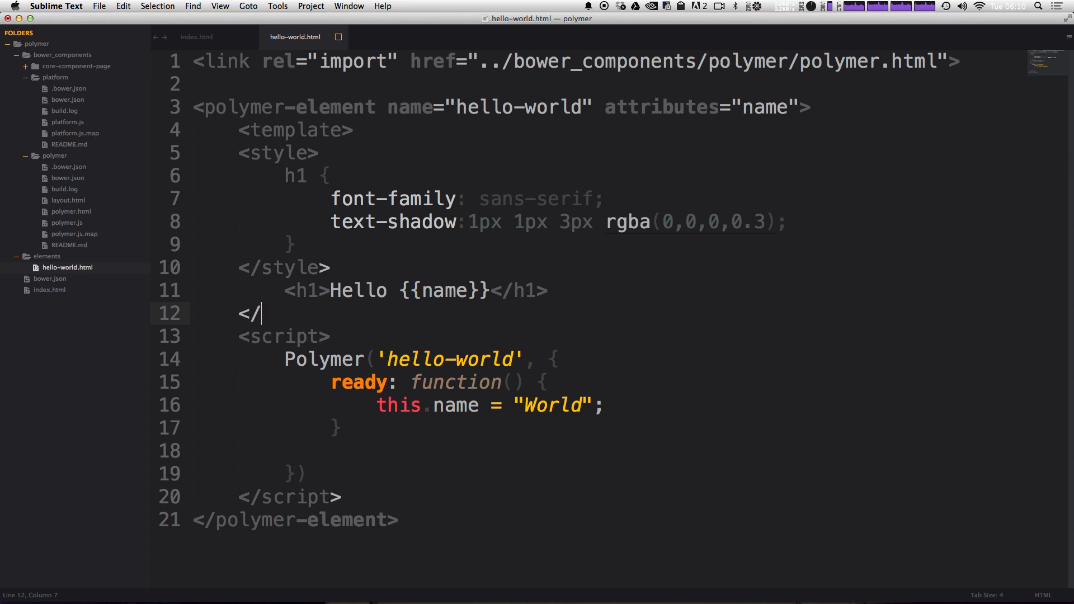
{"action": "type", "text": "template>"}
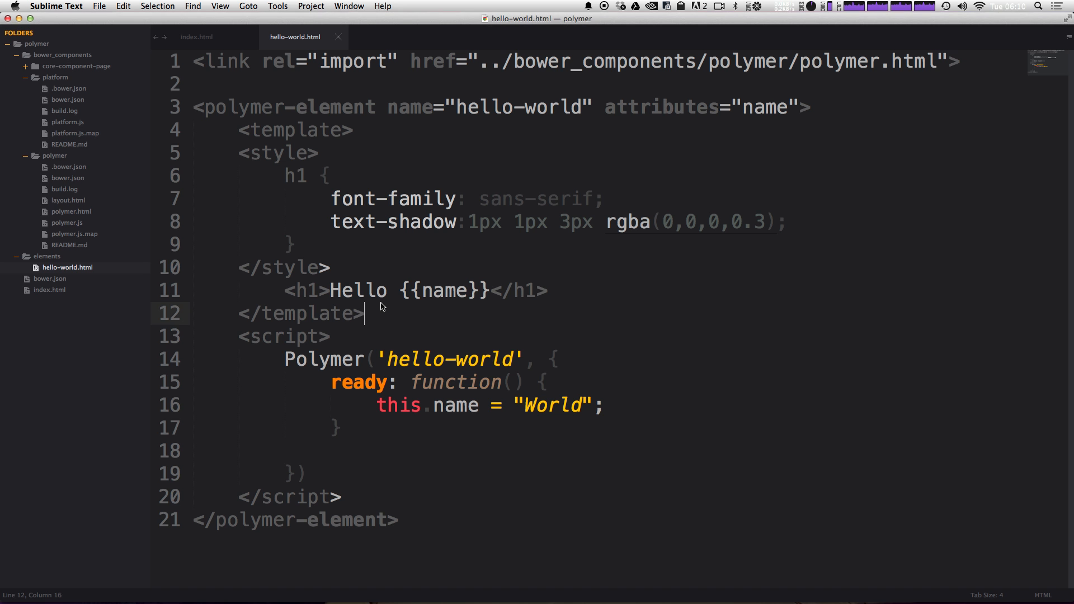
Add <input type="text" value="{{name}}"> under the heading and save the file.
{"action": "left_click", "coordinate": [559, 290]}
{"action": "type", "text": "<input type=\"text\">"}
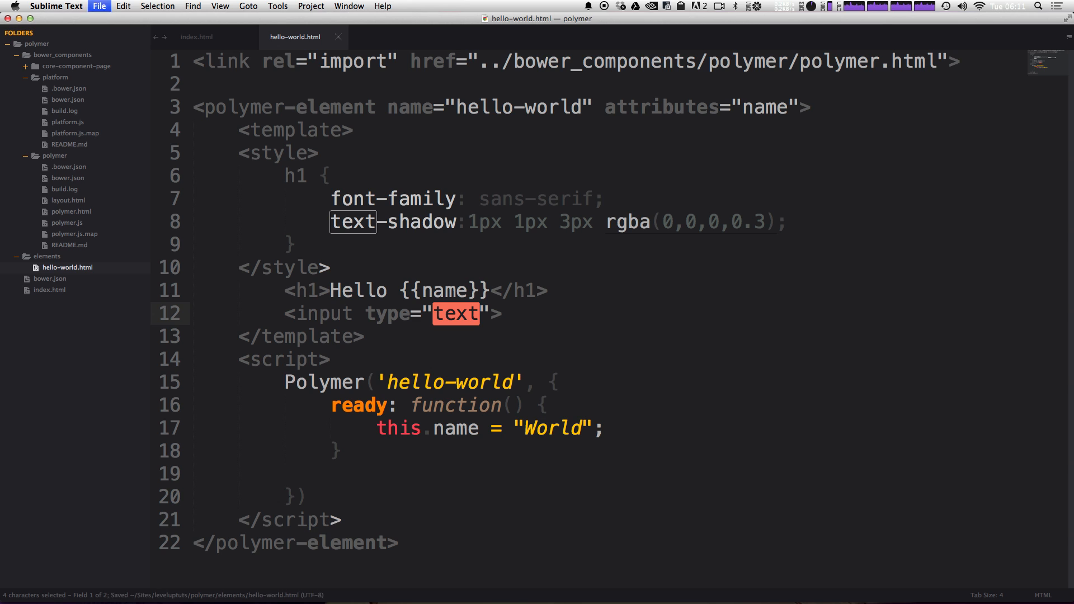
{"action": "left_click", "coordinate": [493, 313]}
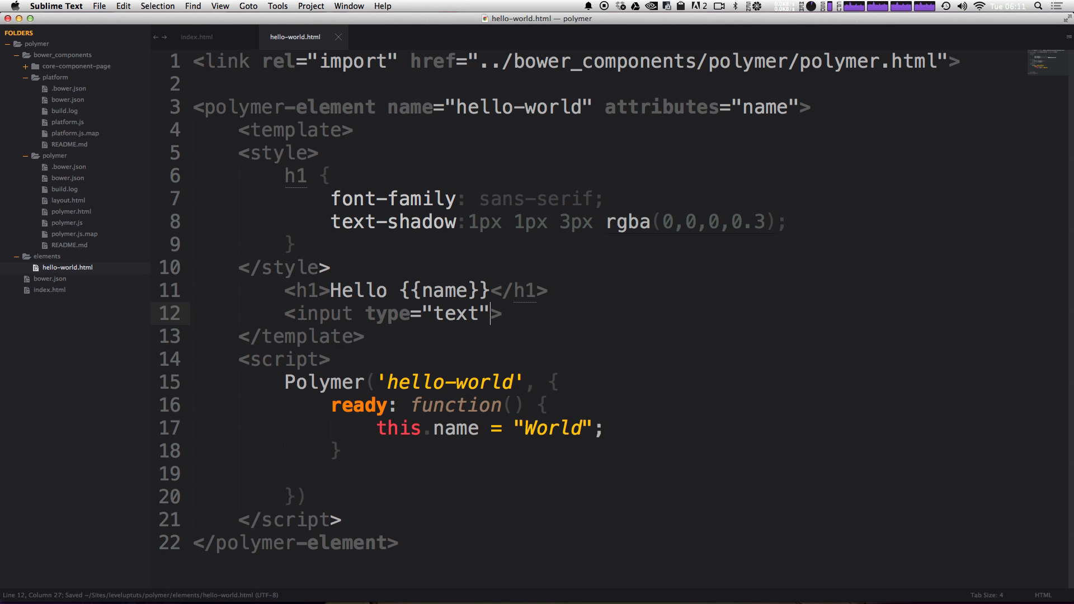
{"action": "type", "text": "value="}
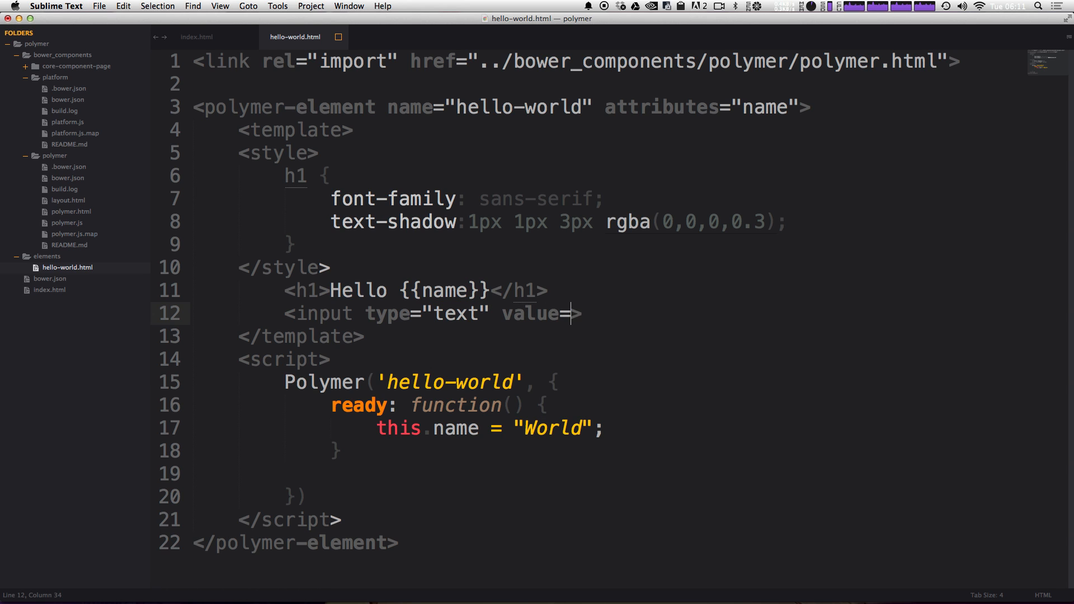
{"action": "type", "text": "\"{{name"}
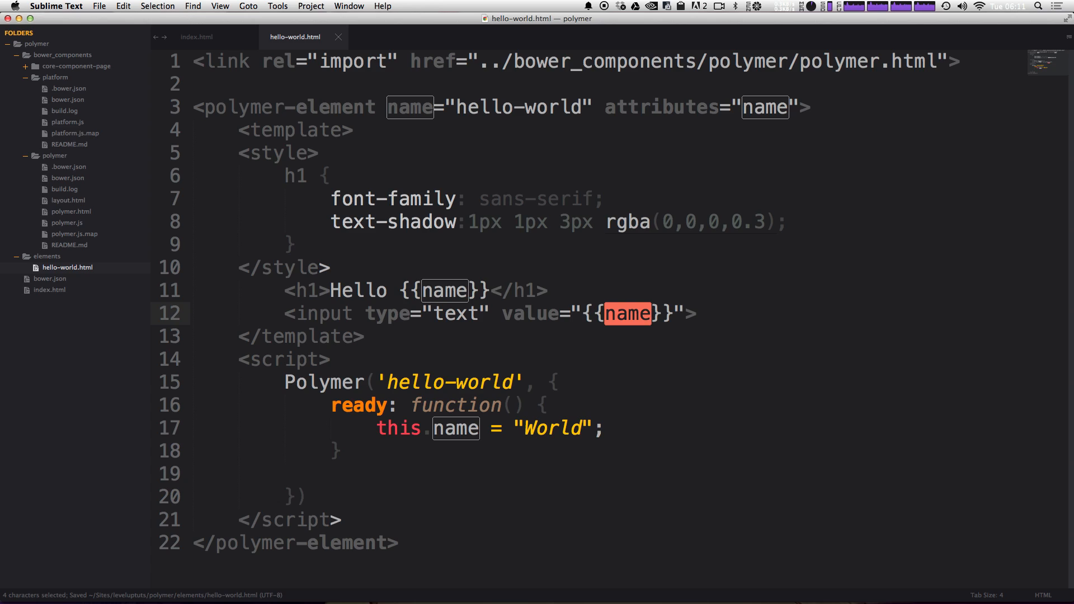
{"action": "left_click", "coordinate": [34, 5]}
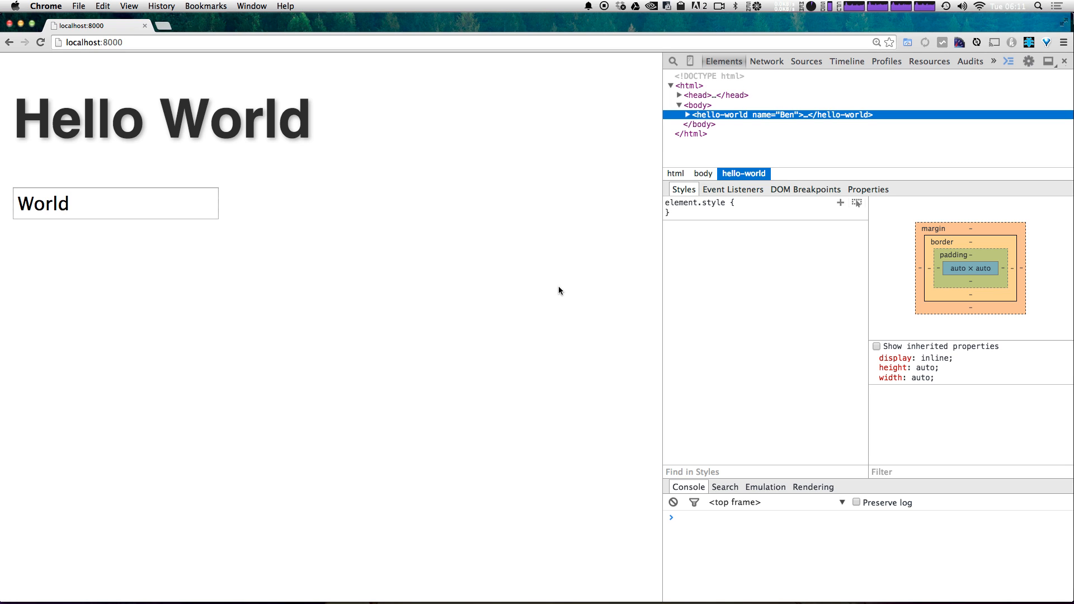
Change the page's input from World to Scott and watch the heading update live.
{"action": "left_click", "coordinate": [65, 204]}
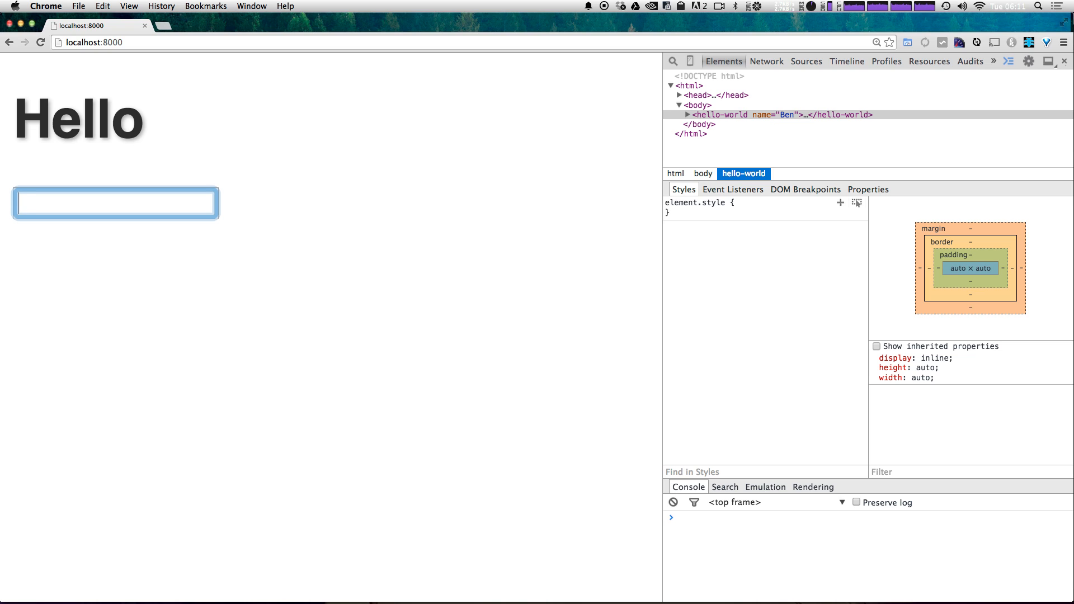
{"action": "type", "text": "S"}
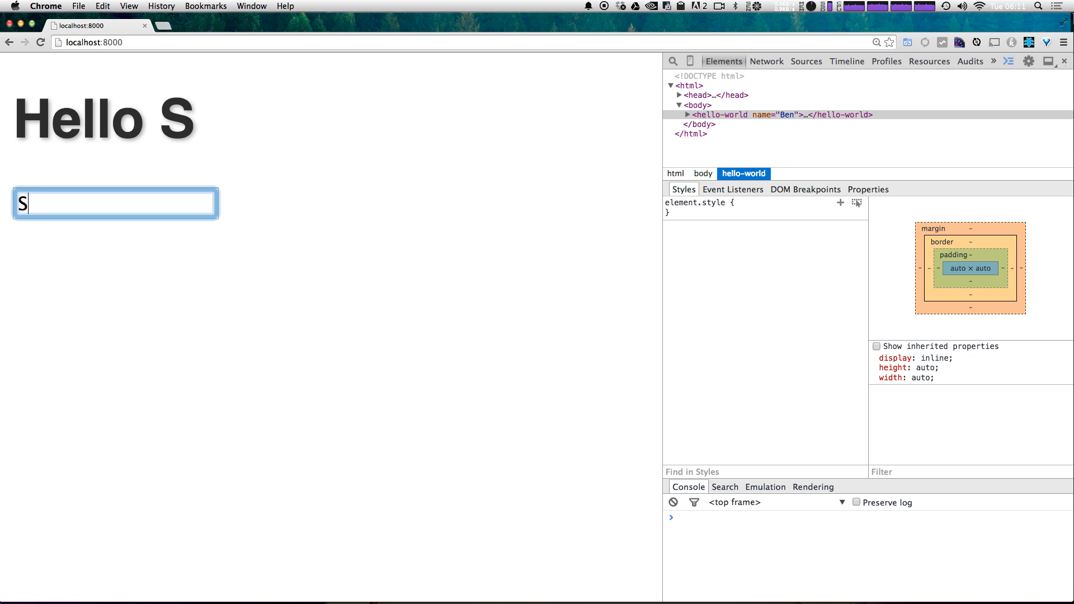
{"action": "type", "text": "cott"}
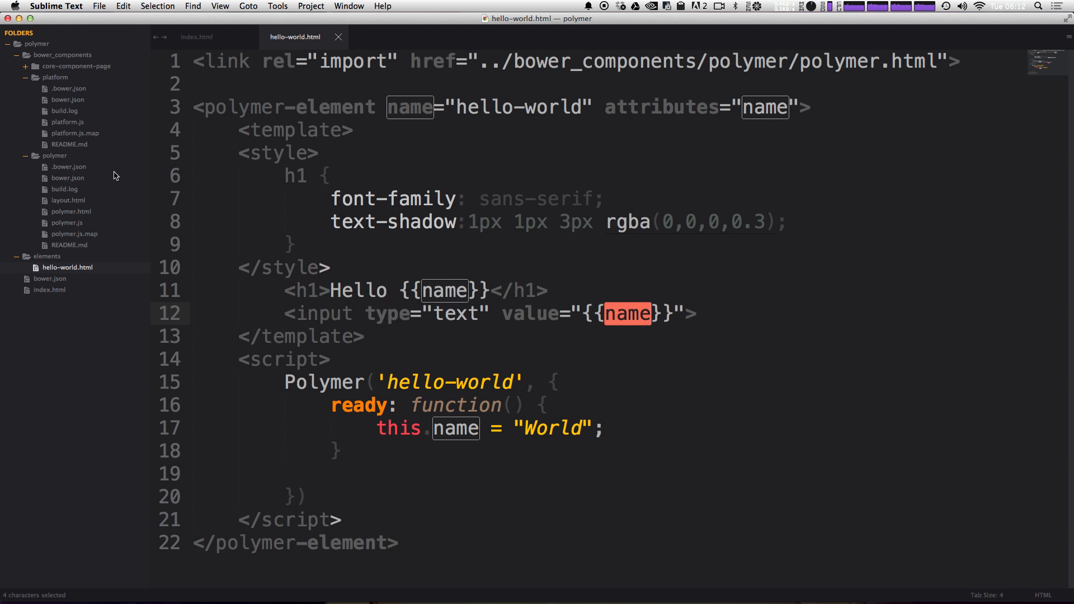
In index.html, duplicate the <hello-world name="Ben"> line to add a second element.
{"action": "left_click", "coordinate": [197, 36]}
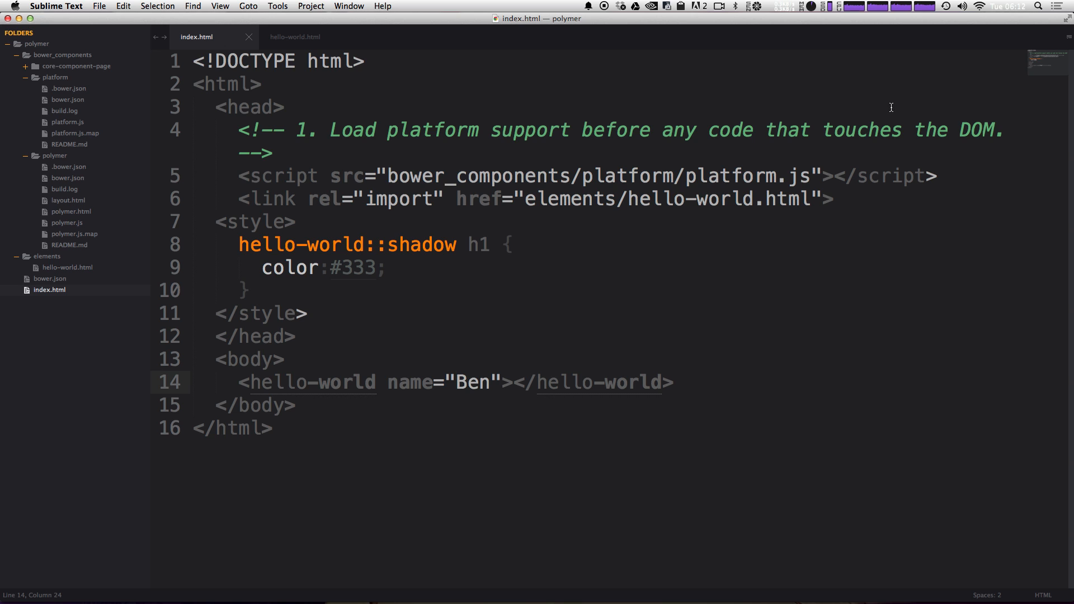
{"action": "left_click", "coordinate": [700, 382]}
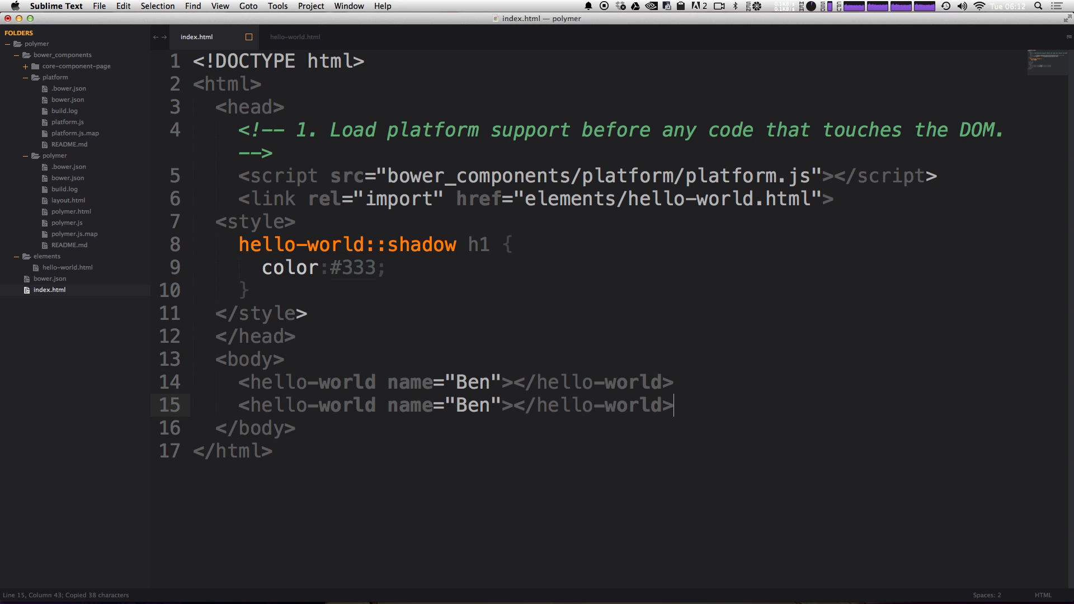
{"action": "double_click", "coordinate": [472, 405]}
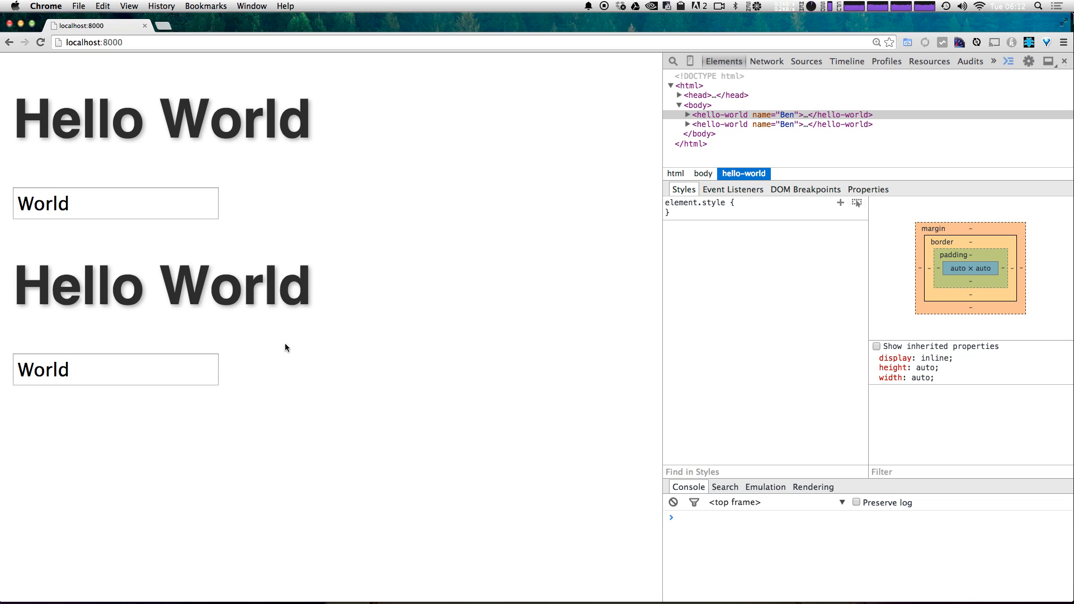
Rename the first element's input from World to Scott, its heading updating independently.
{"action": "left_click", "coordinate": [115, 203]}
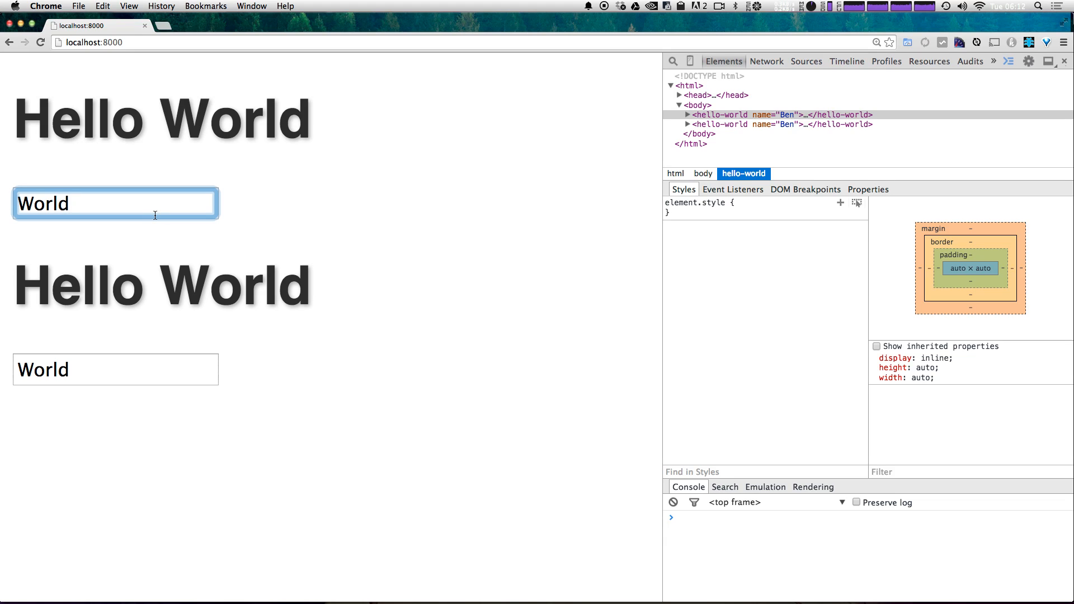
{"action": "key", "text": "Backspace"}
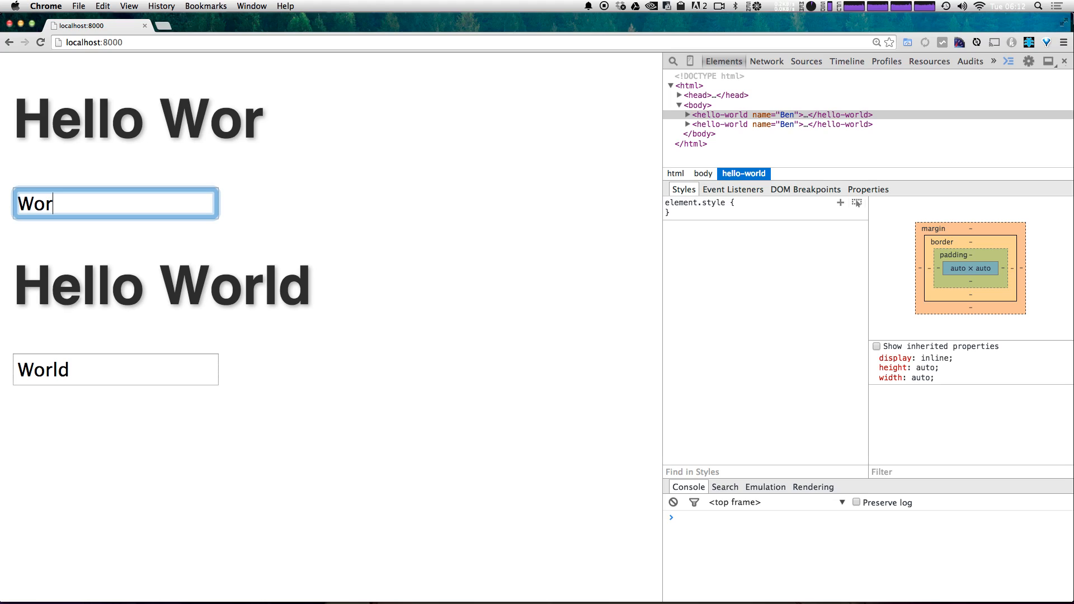
{"action": "key", "text": "backspace"}
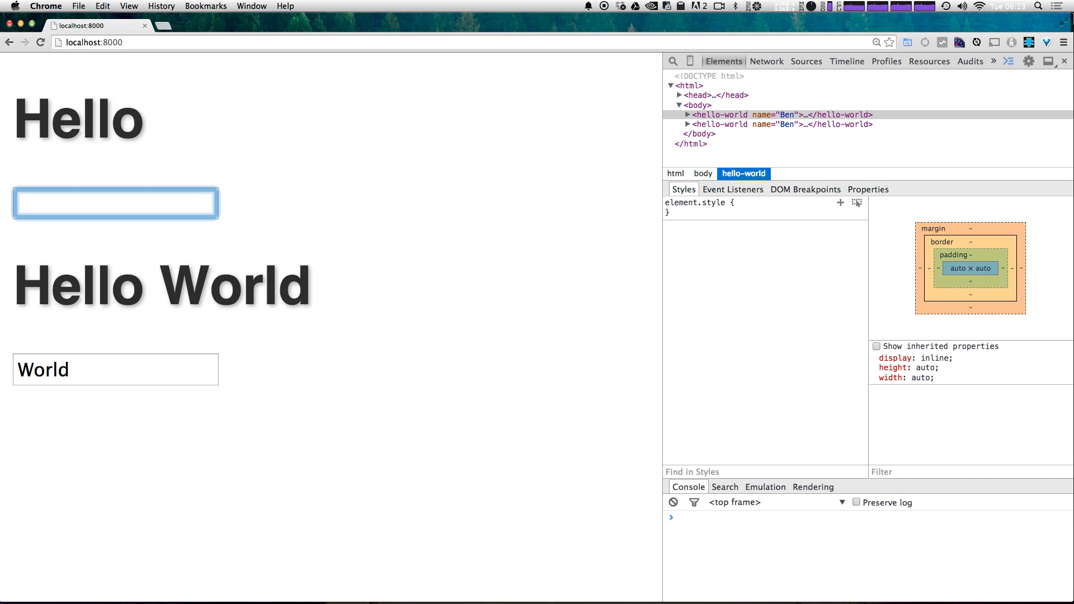
{"action": "type", "text": "Scott"}
{"action": "left_click", "coordinate": [116, 369]}
{"action": "type", "text": "Ben"}
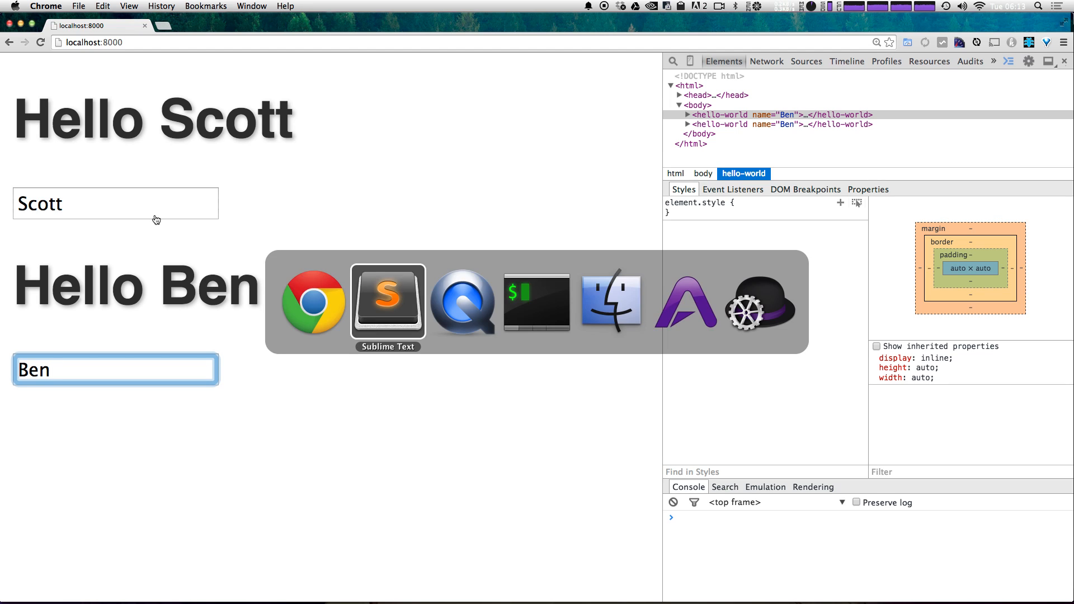
{"action": "left_click", "coordinate": [387, 302]}
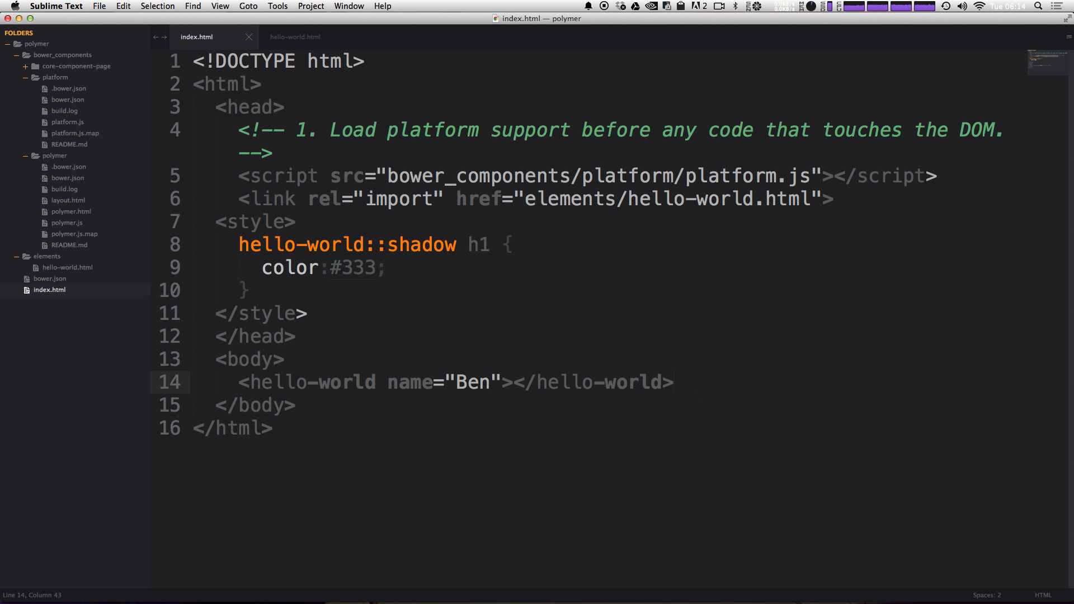
Switch to hello-world.html and place the insertion point after the input line.
{"action": "left_click", "coordinate": [673, 381]}
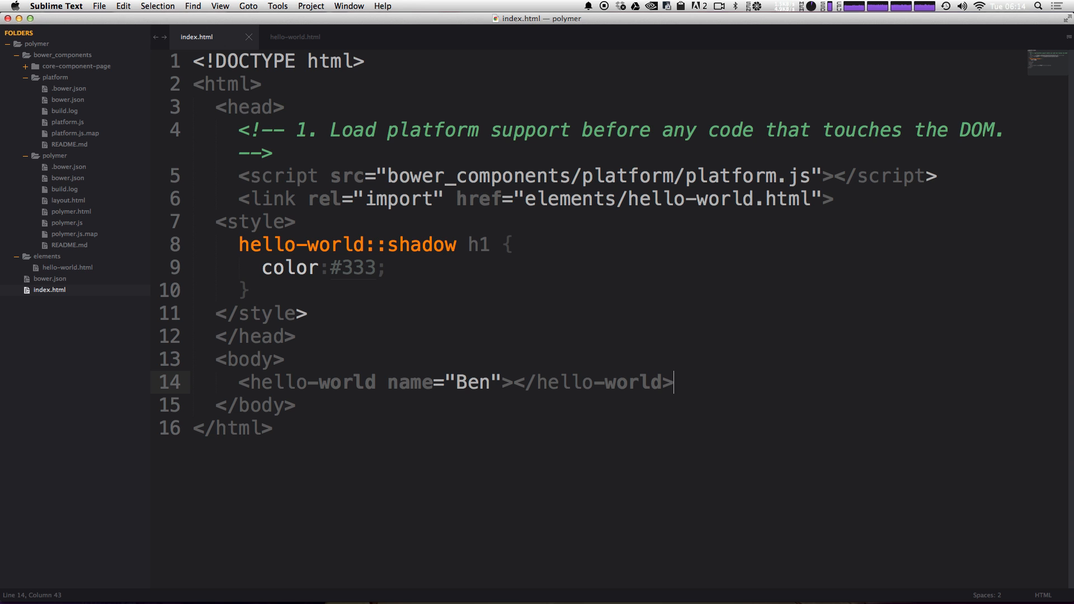
{"action": "left_click", "coordinate": [294, 36]}
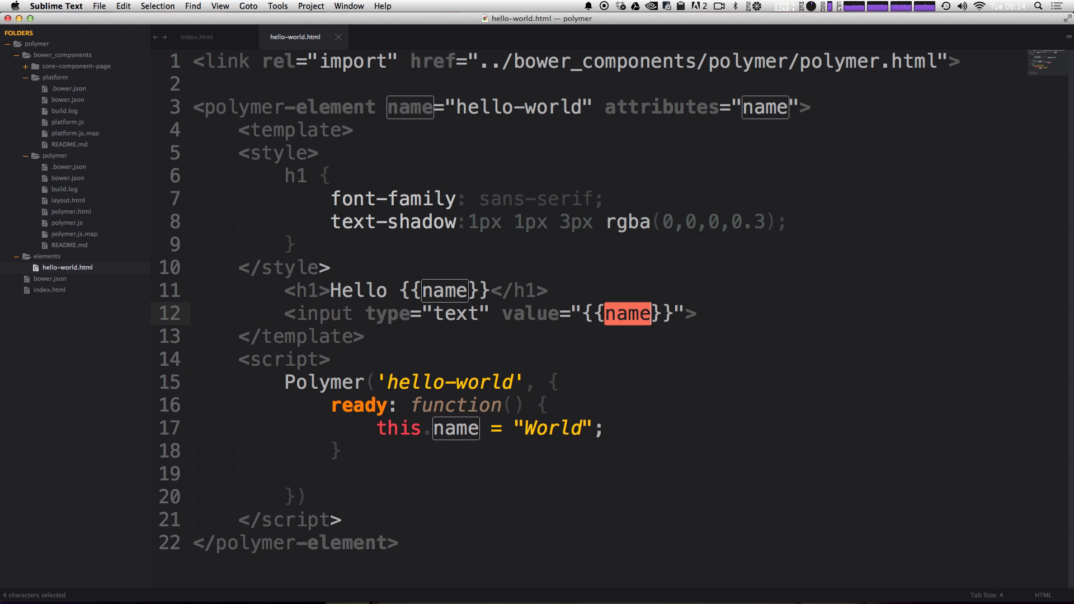
{"action": "mouse_move", "coordinate": [694, 405]}
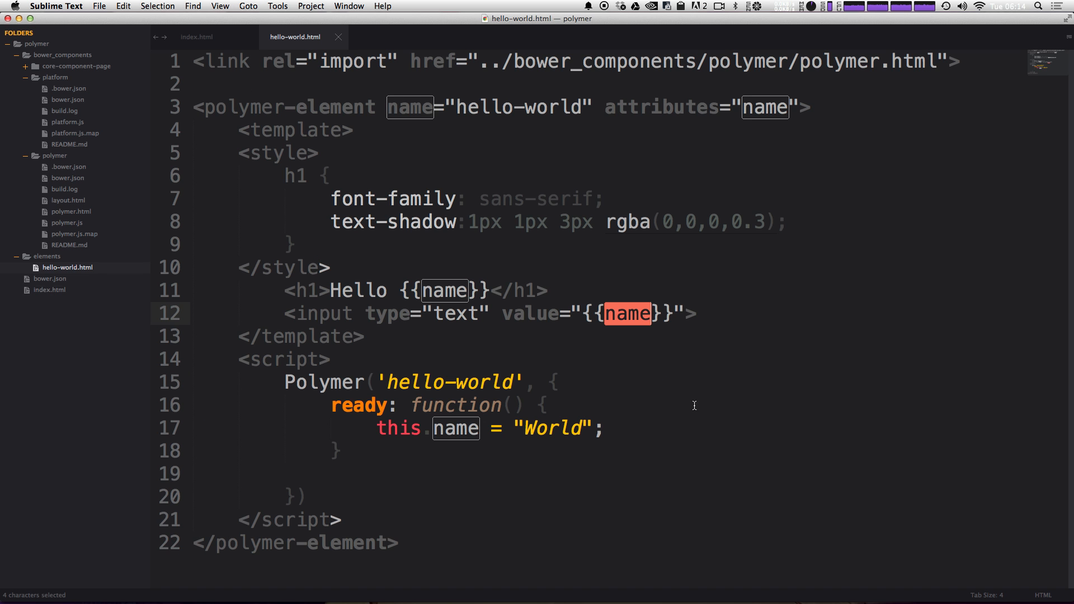
{"action": "left_click", "coordinate": [335, 359]}
{"action": "type", "text": "<button></button>"}
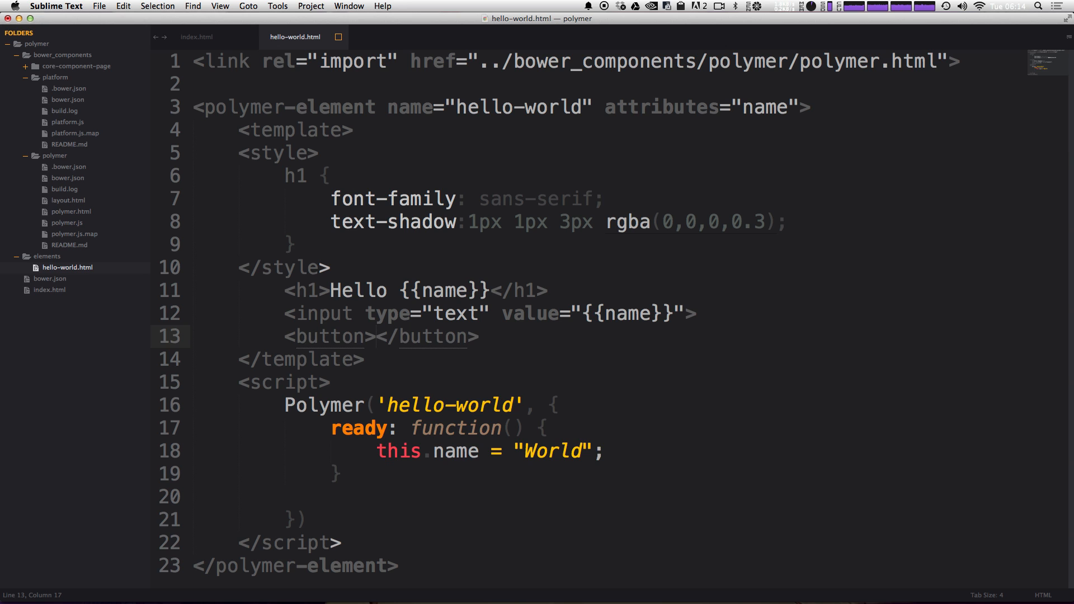
Write <button on-click="{{changeName}}">Change Name</button> after the input line.
{"action": "type", "text": "Change nam"}
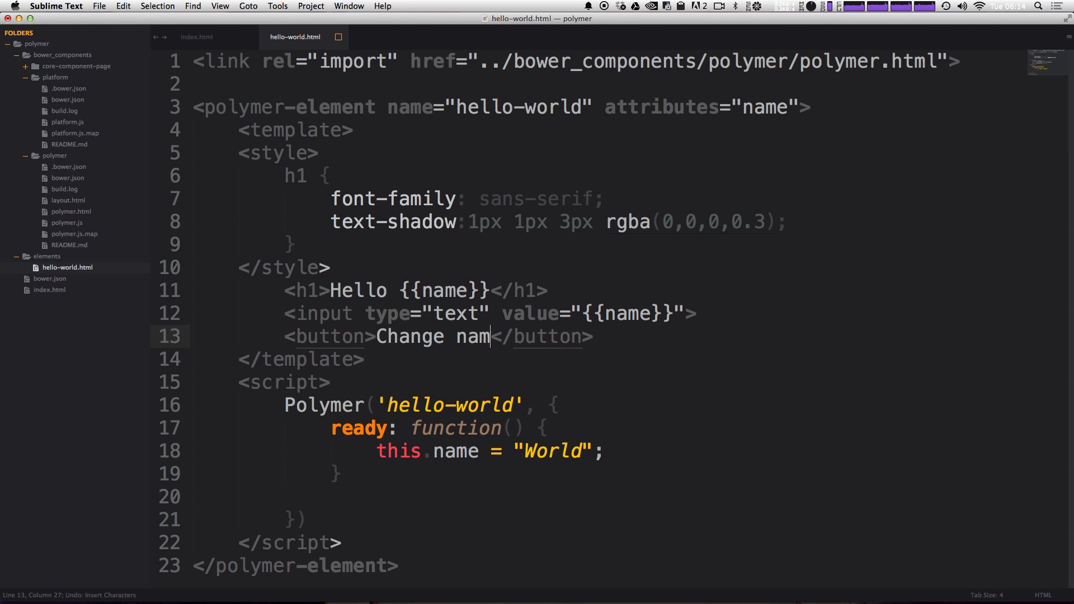
{"action": "type", "text": "e"}
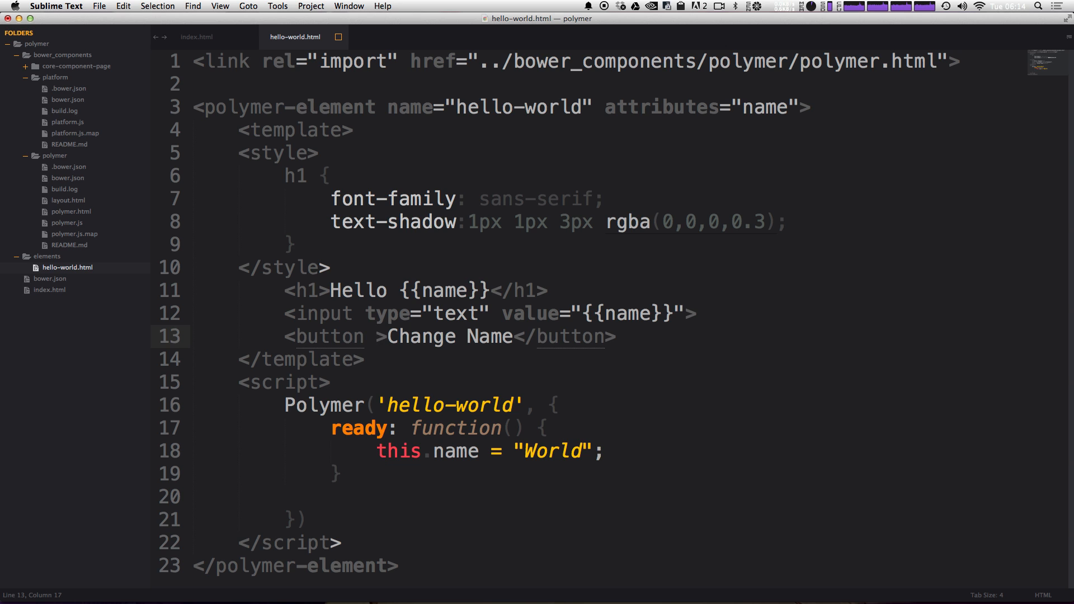
{"action": "type", "text": "on-cl"}
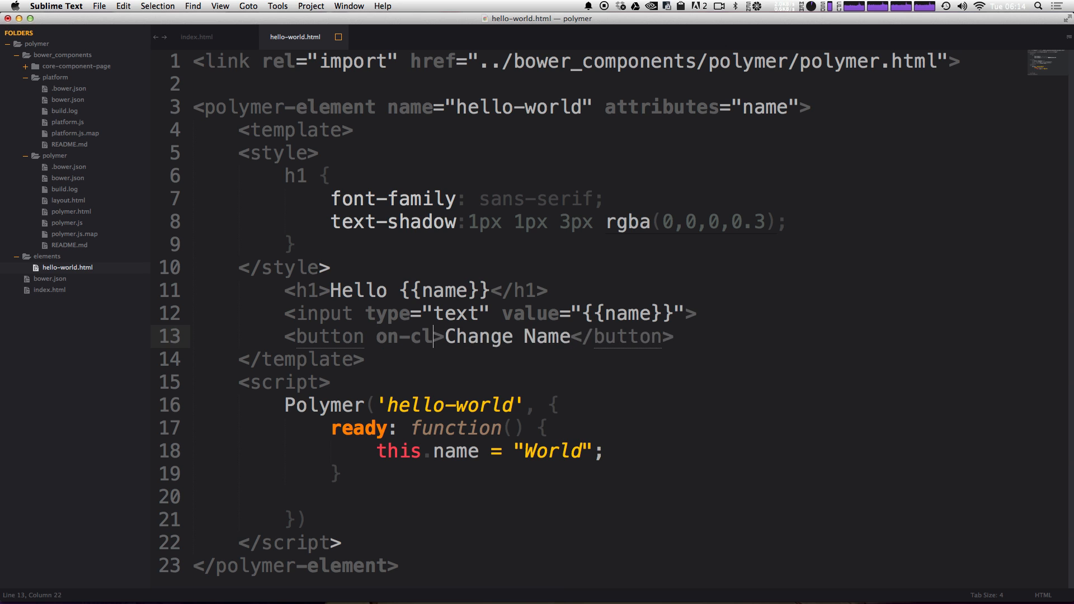
{"action": "type", "text": "ick="}
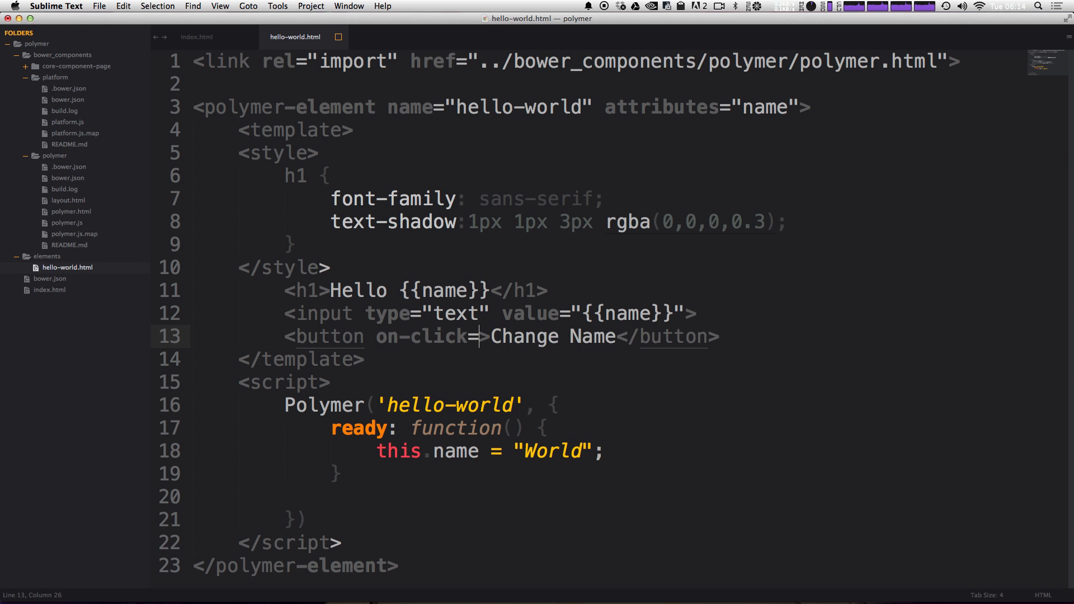
{"action": "type", "text": "\"\""}
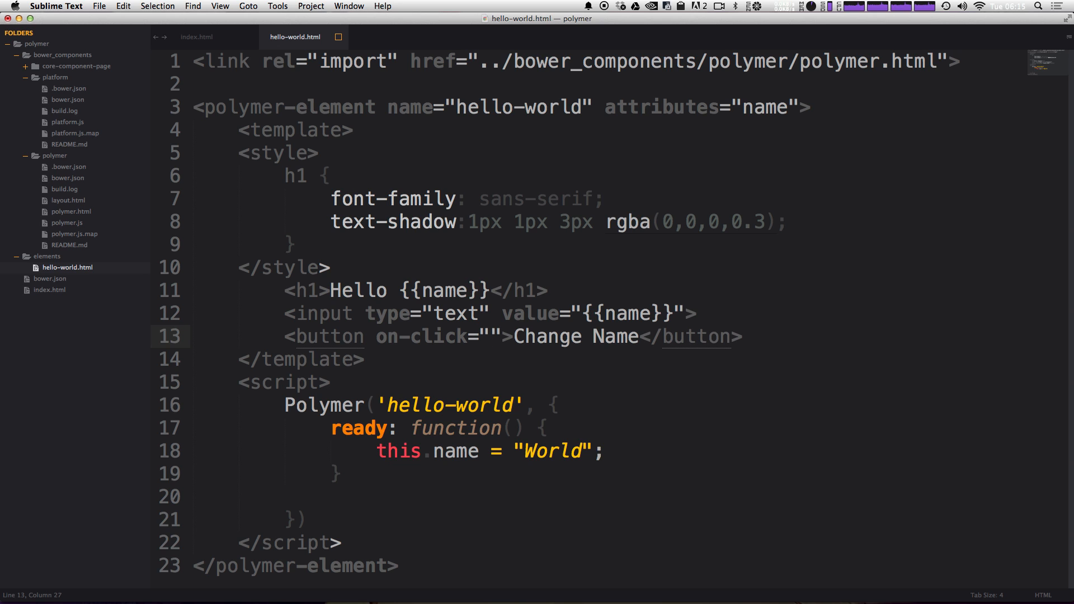
{"action": "type", "text": "{{}}"}
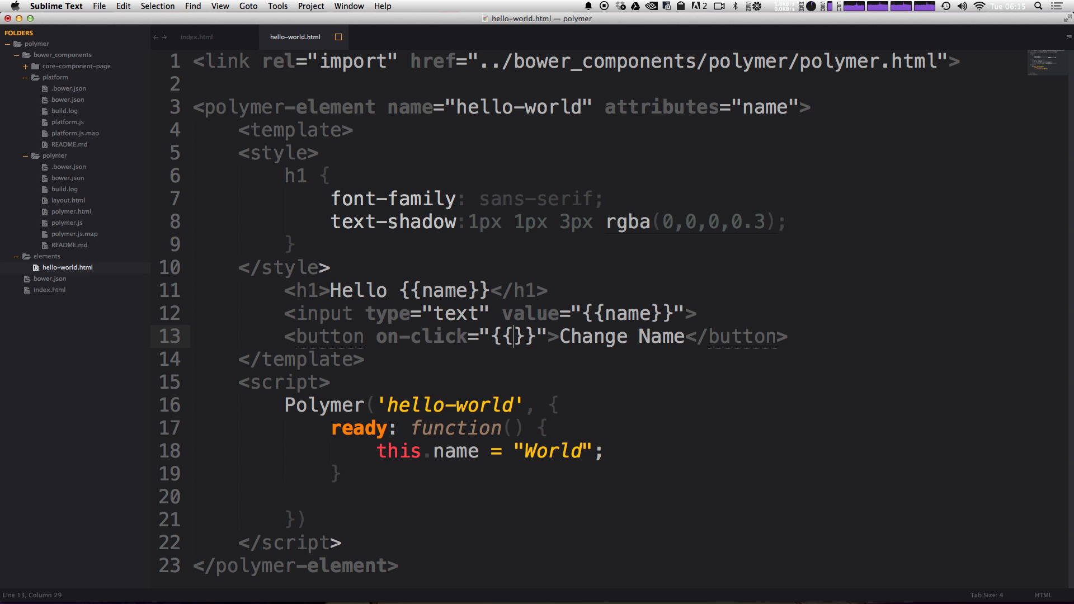
{"action": "type", "text": "change"}
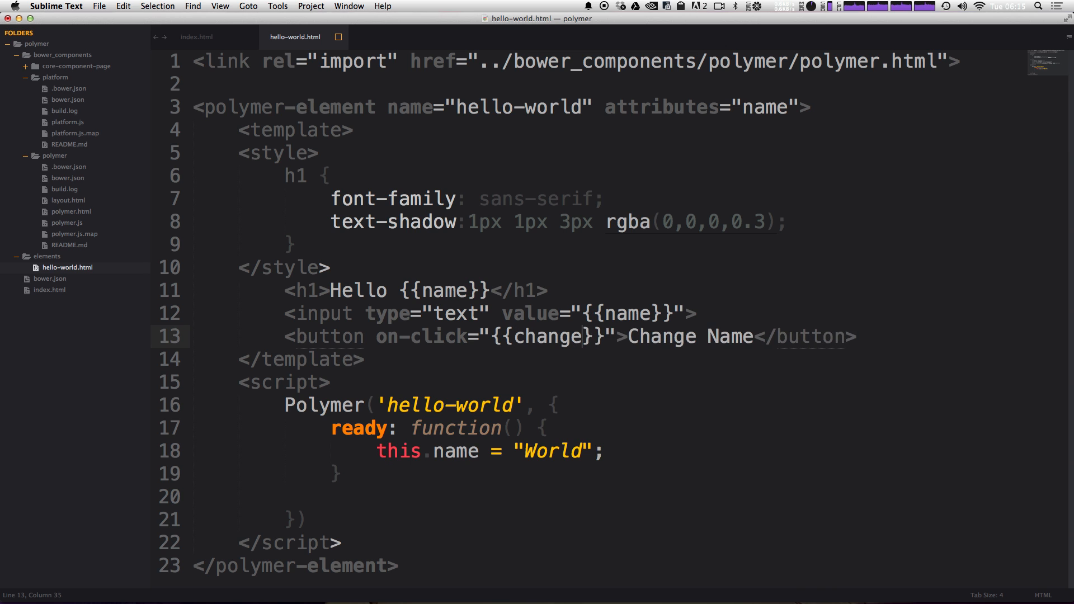
{"action": "type", "text": "Name"}
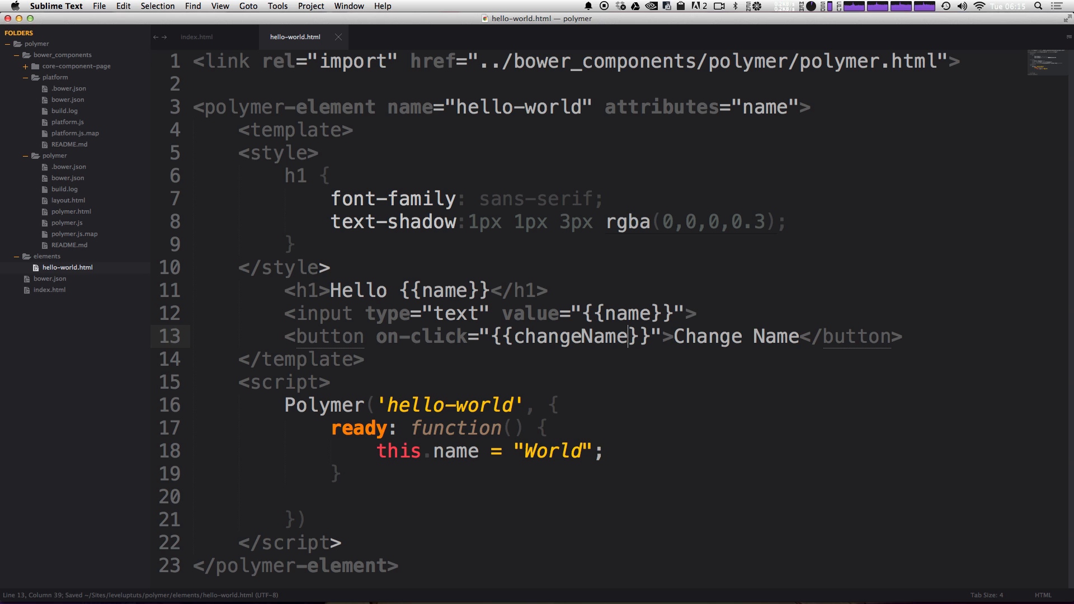
{"action": "mouse_move", "coordinate": [343, 333]}
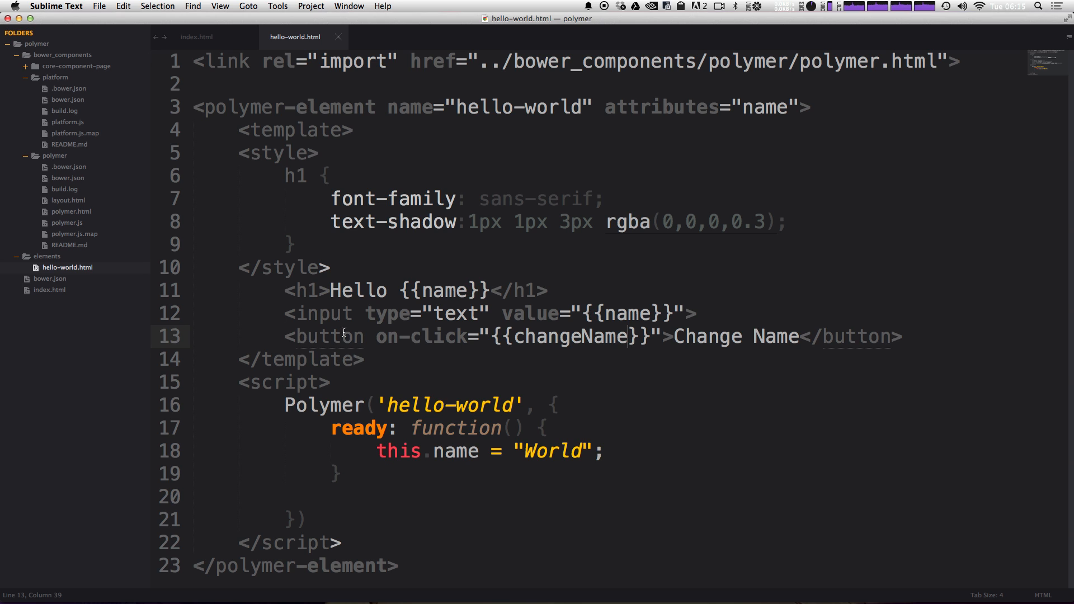
{"action": "mouse_move", "coordinate": [363, 488]}
{"action": "type", "text": ","}
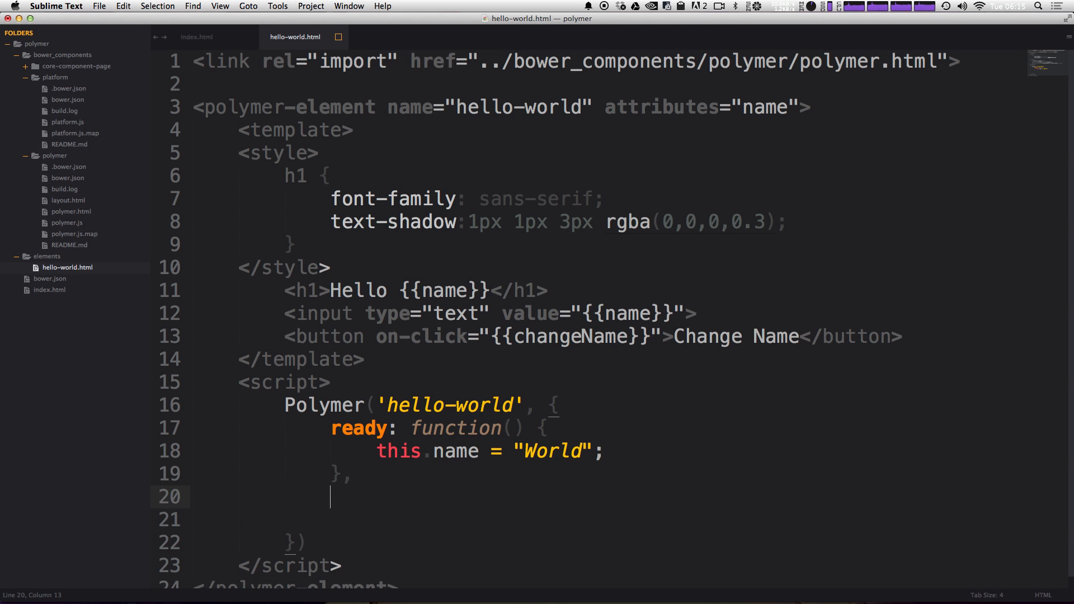
Define changeName: function() { this.name = "You"; } in the element script.
{"action": "type", "text": "changeName:"}
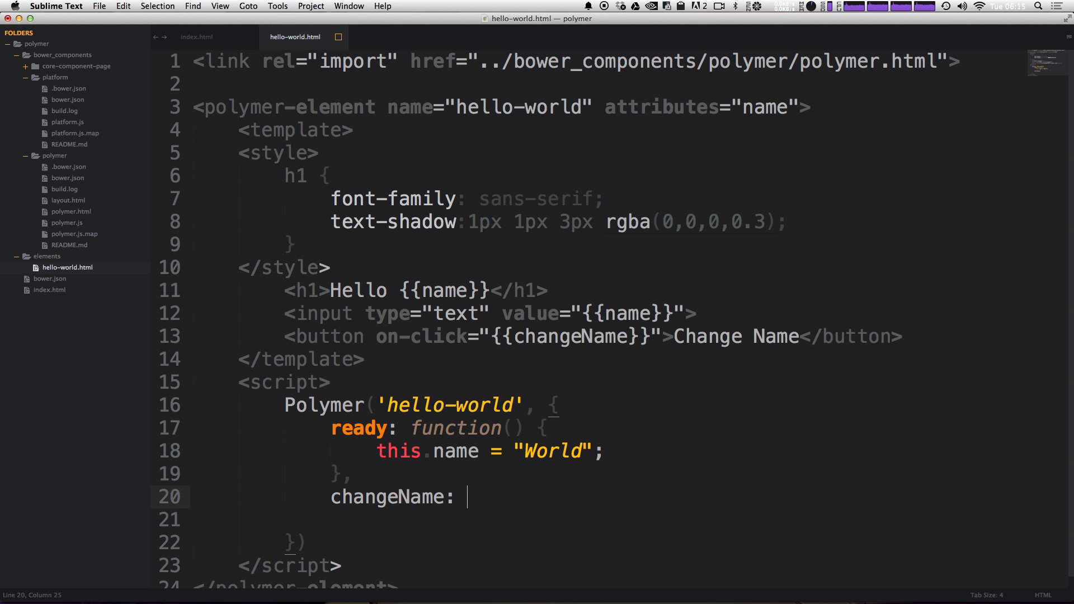
{"action": "type", "text": "function() {"}
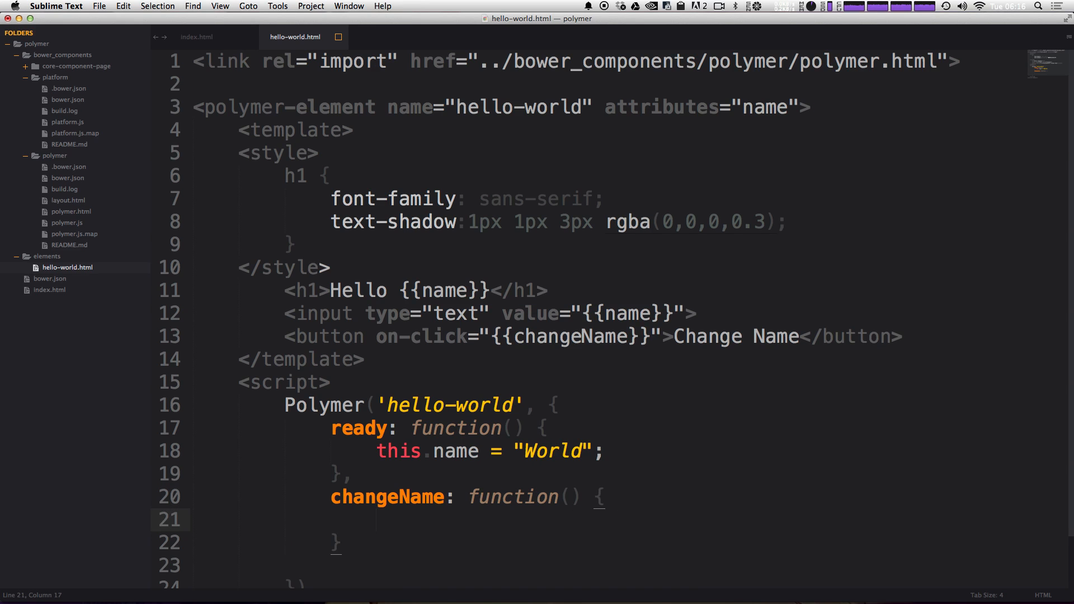
{"action": "type", "text": "t"}
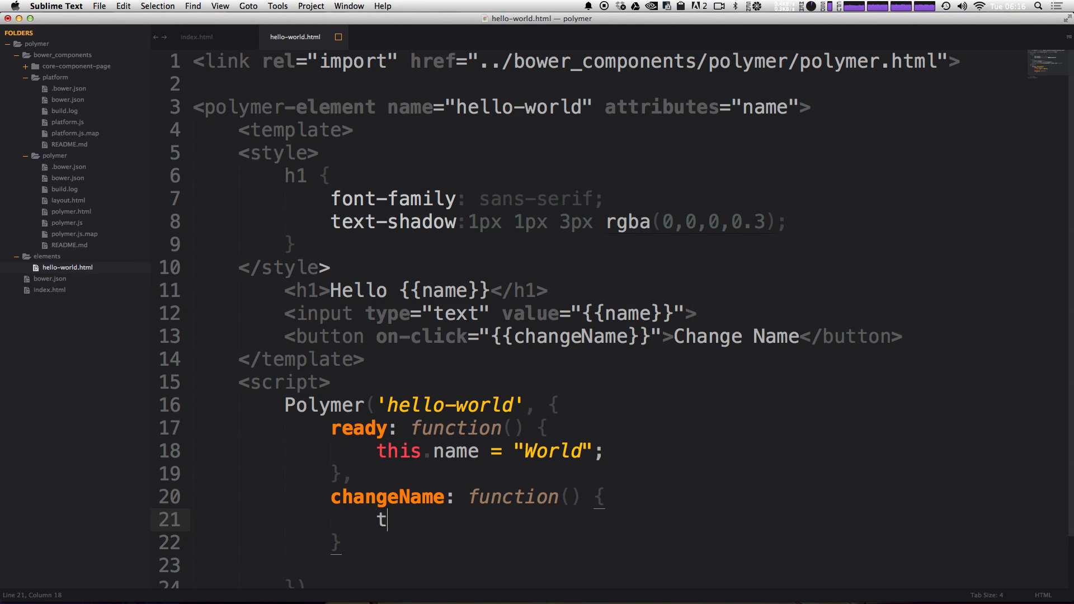
{"action": "type", "text": "his.name"}
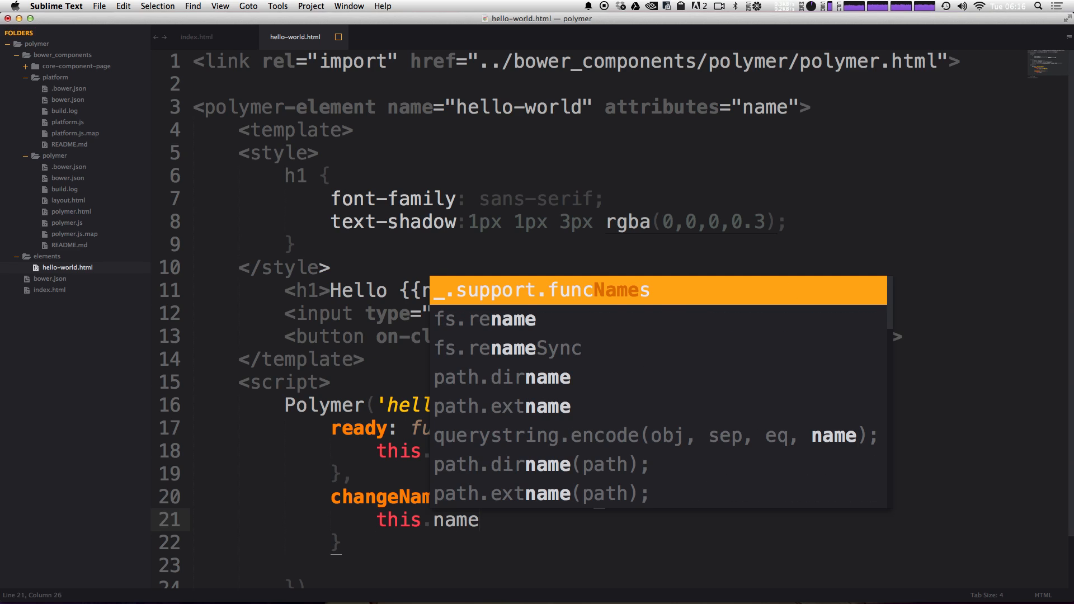
{"action": "type", "text": "="}
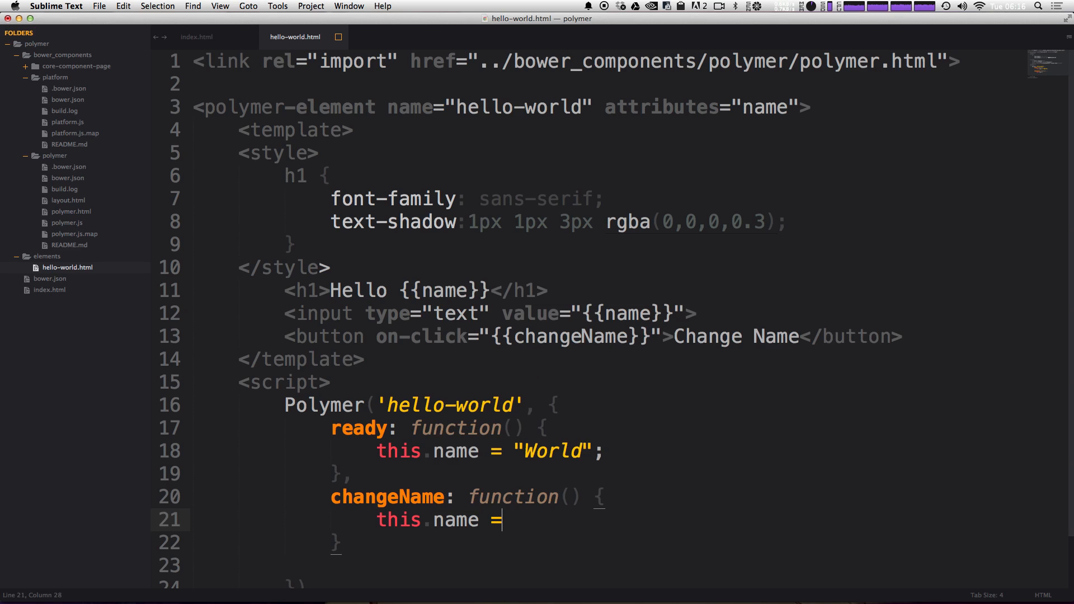
{"action": "type", "text": "\"\""}
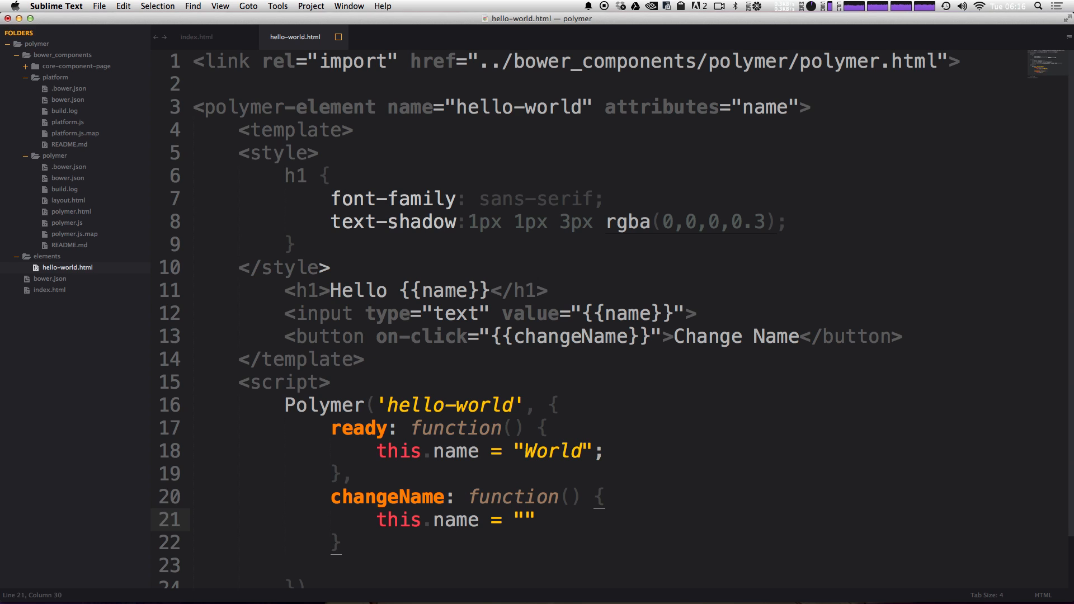
{"action": "type", "text": "Yo"}
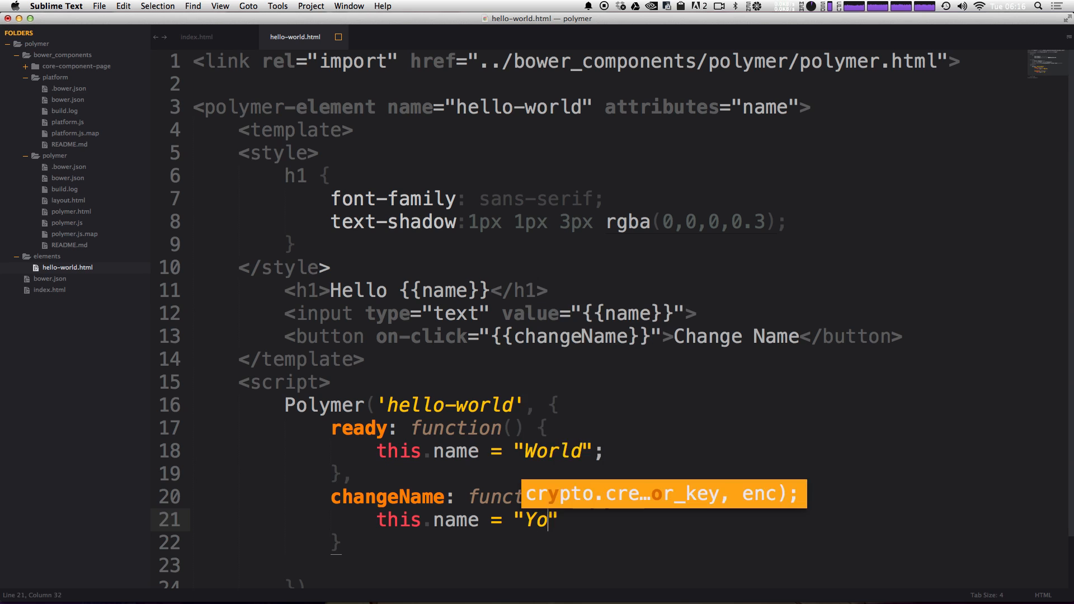
{"action": "type", "text": "u"}
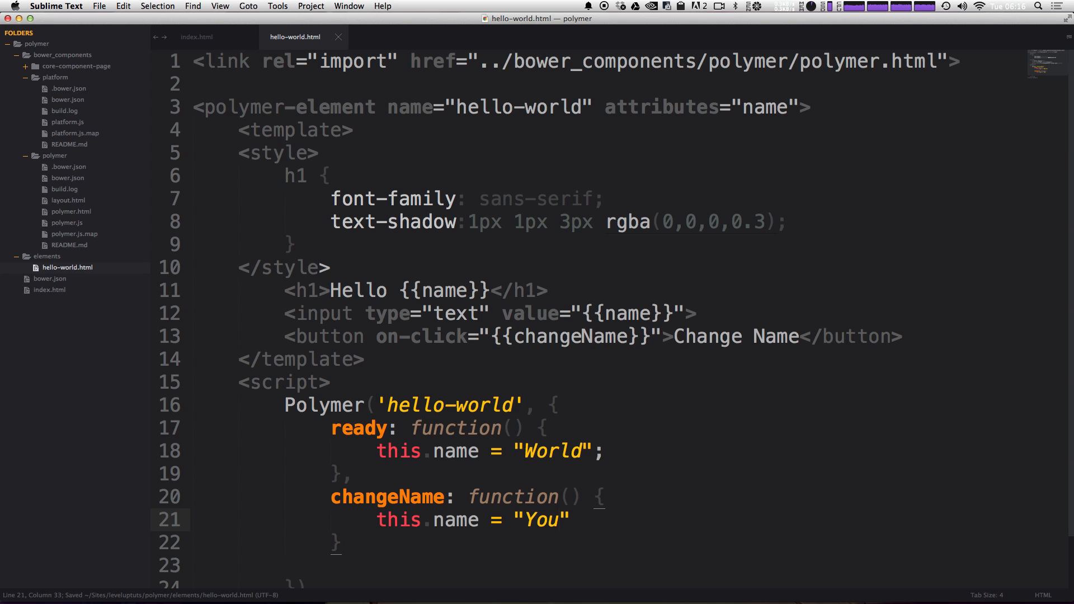
{"action": "type", "text": ";"}
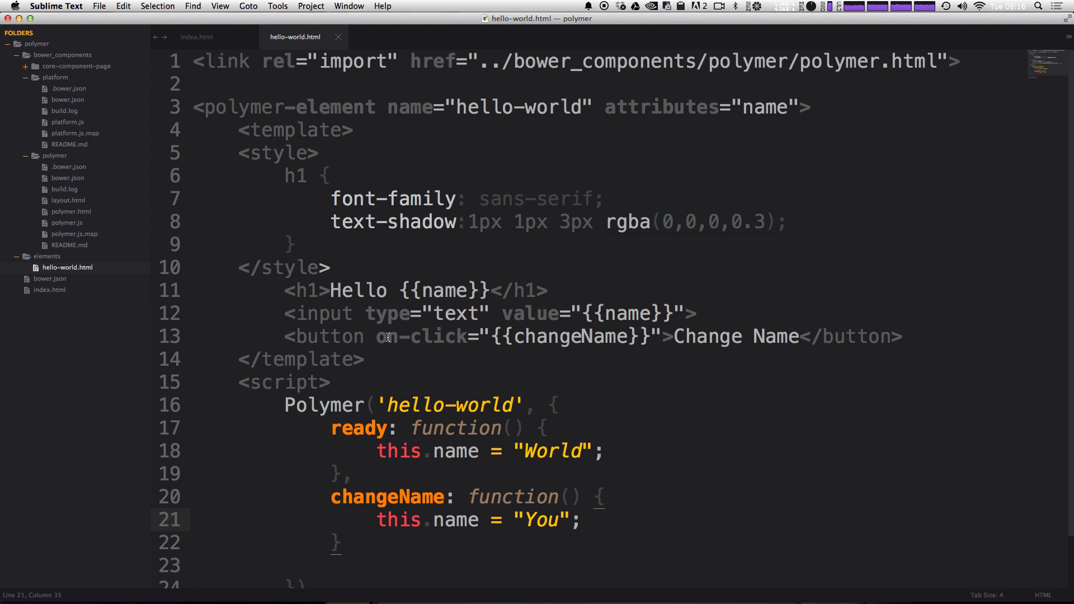
Compare the changeName binding with the function definition and its You value.
{"action": "double_click", "coordinate": [553, 336]}
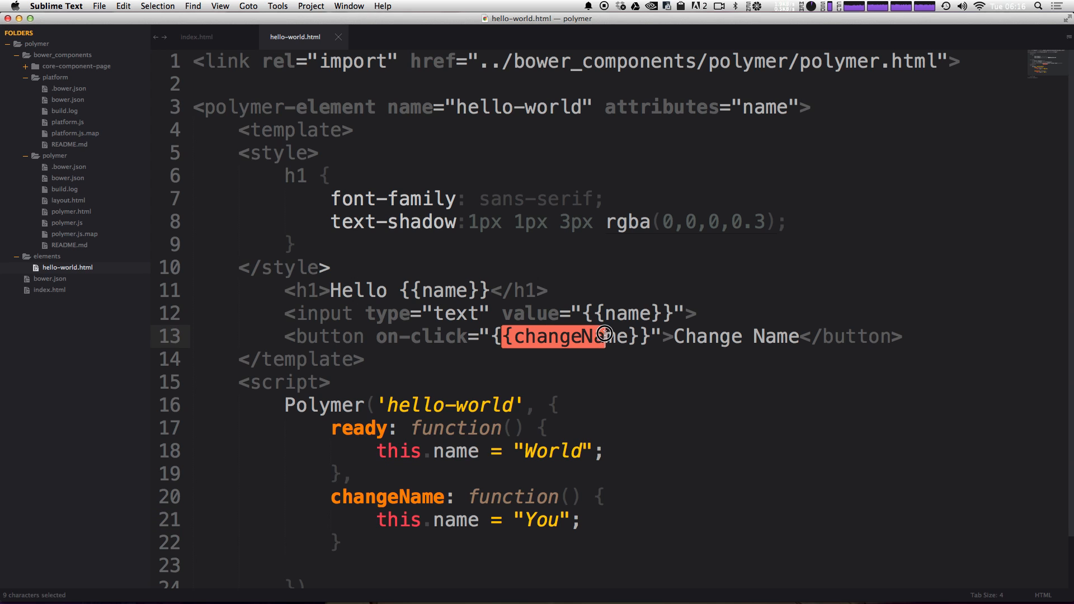
{"action": "left_click", "coordinate": [387, 497]}
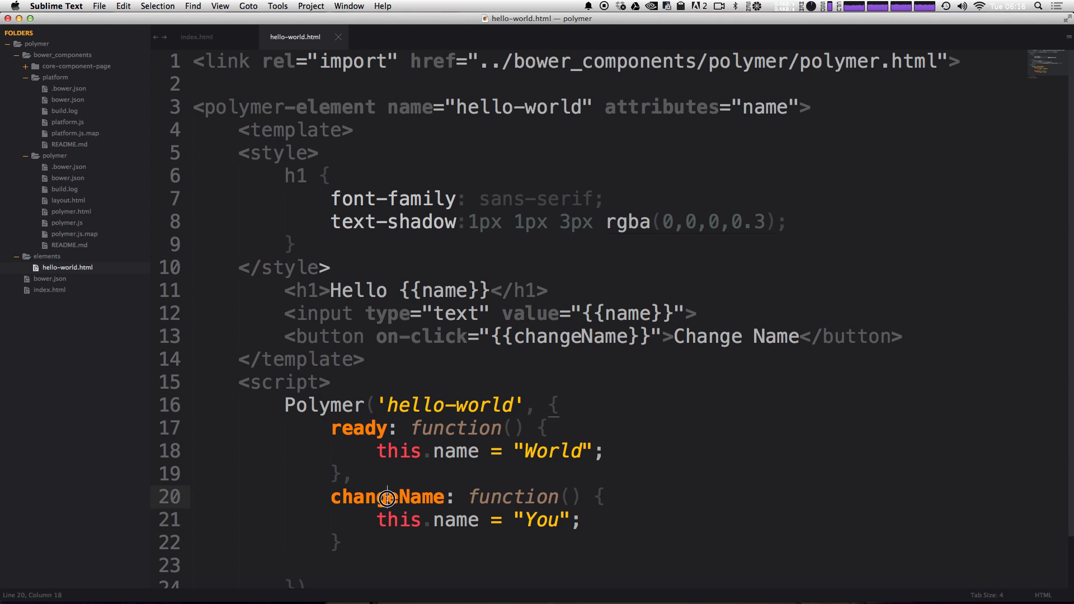
{"action": "left_click", "coordinate": [537, 519]}
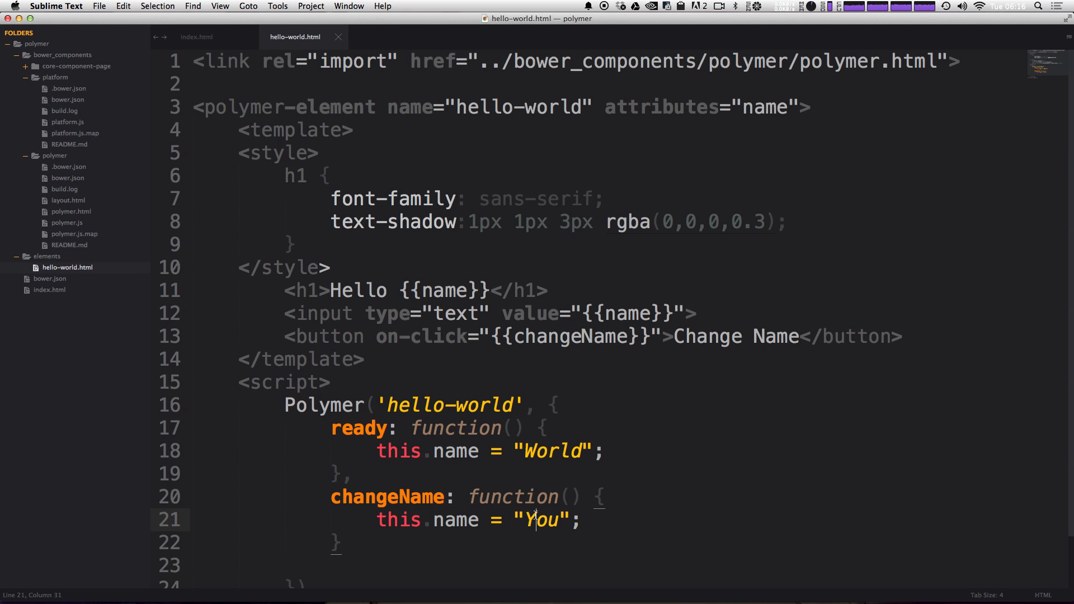
{"action": "double_click", "coordinate": [540, 520]}
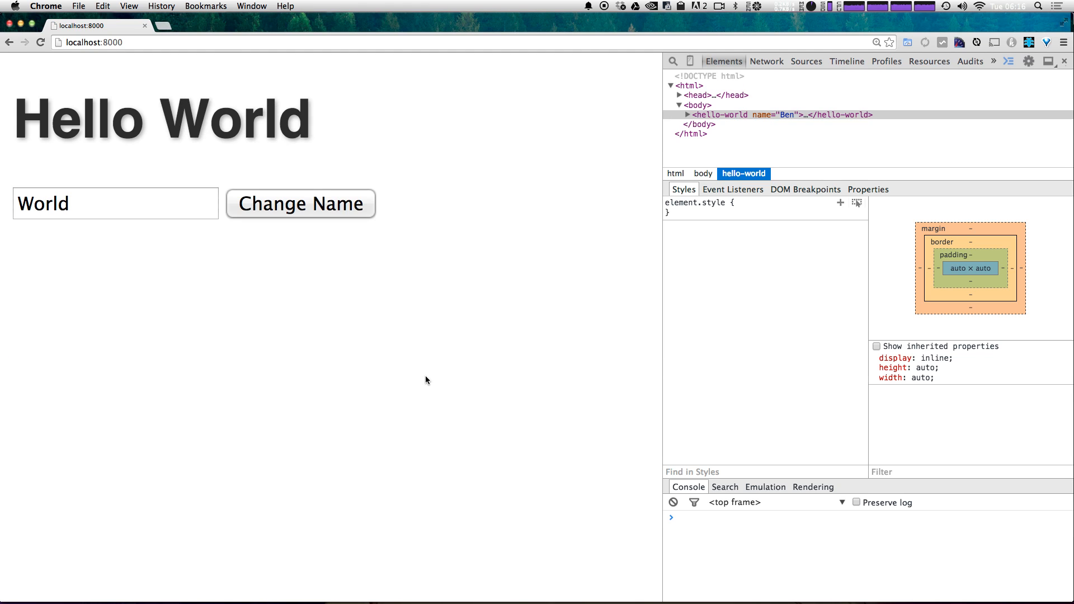
{"action": "mouse_move", "coordinate": [290, 211]}
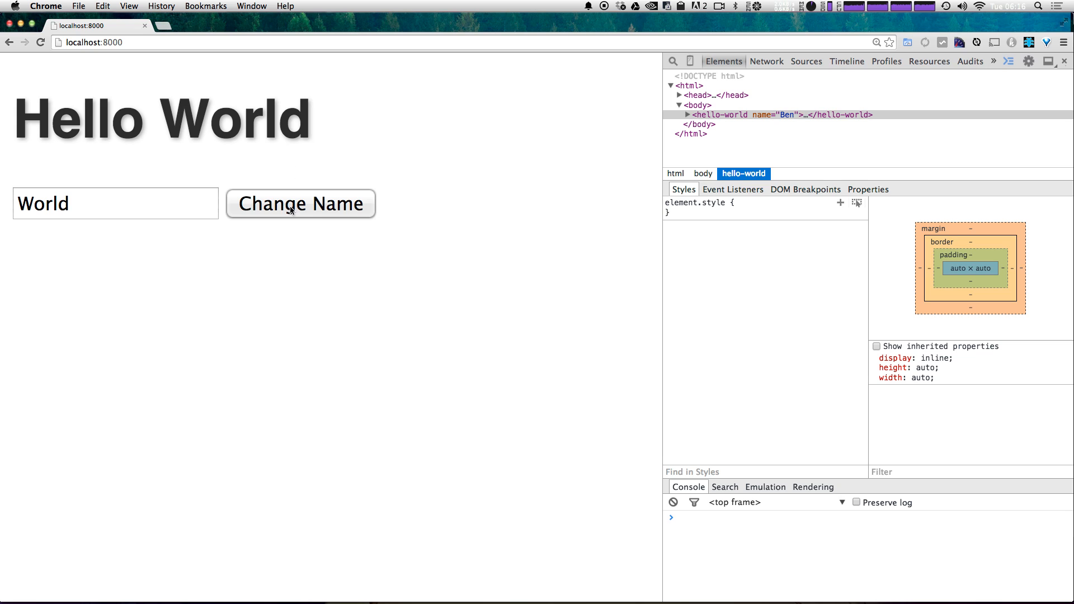
Use Change Name to switch the greeting to Hello You, then type asdf in the field.
{"action": "left_click", "coordinate": [300, 203]}
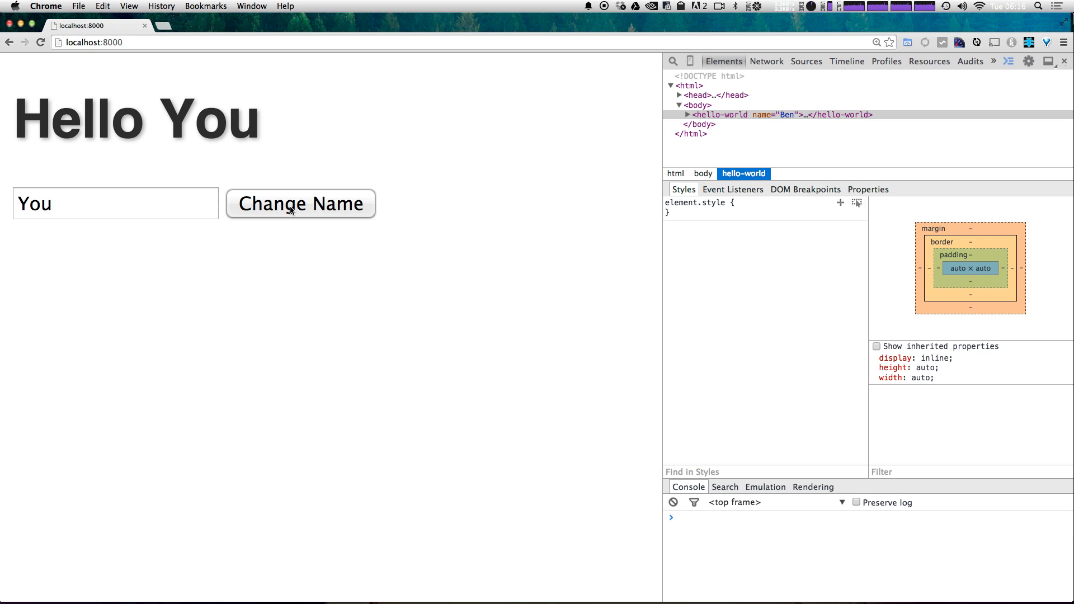
{"action": "left_click", "coordinate": [115, 202]}
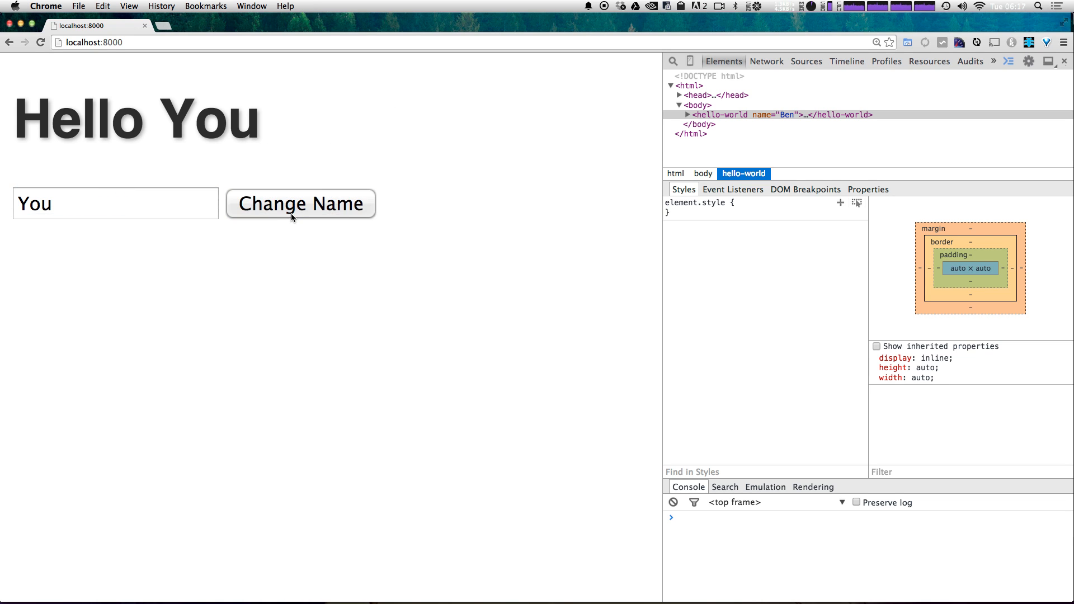
{"action": "type", "text": "asdf"}
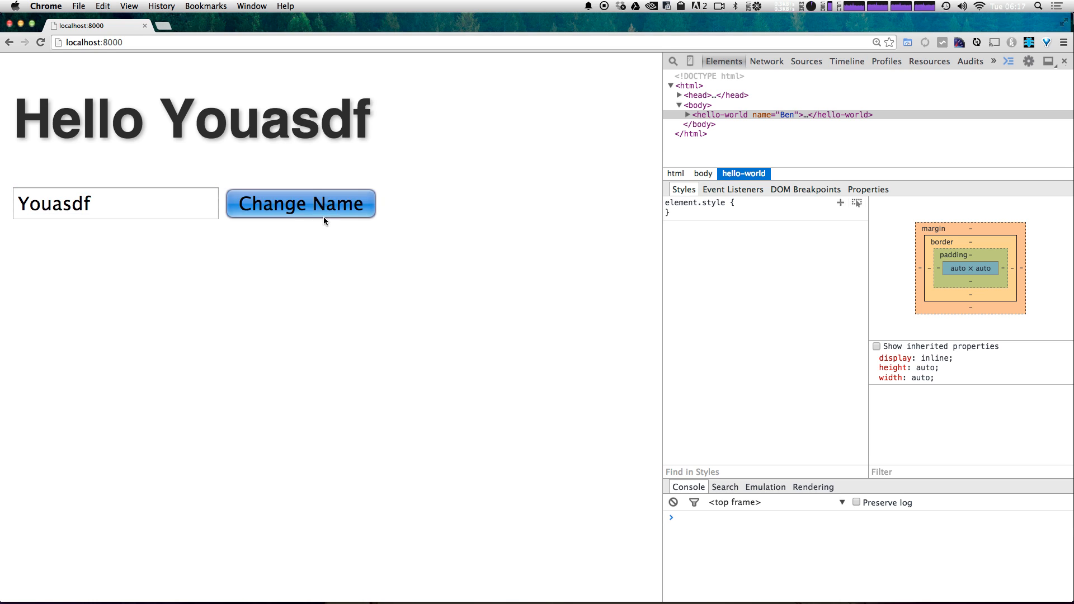